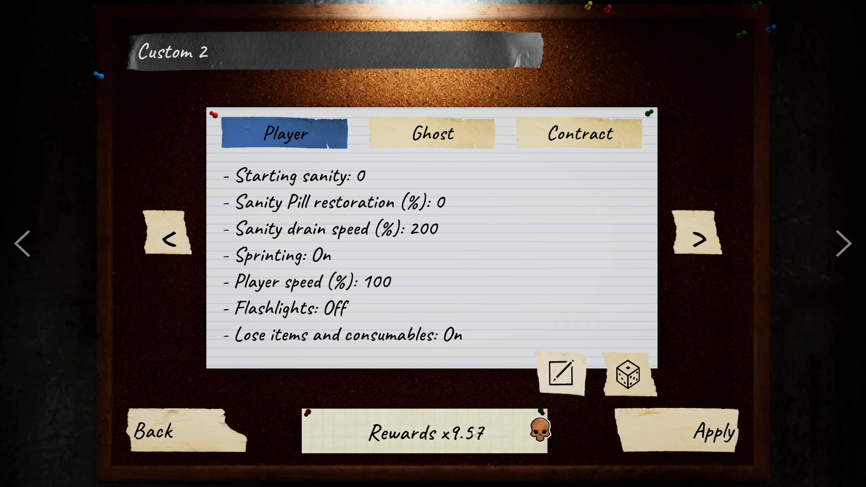
mouse_move(321, 190)
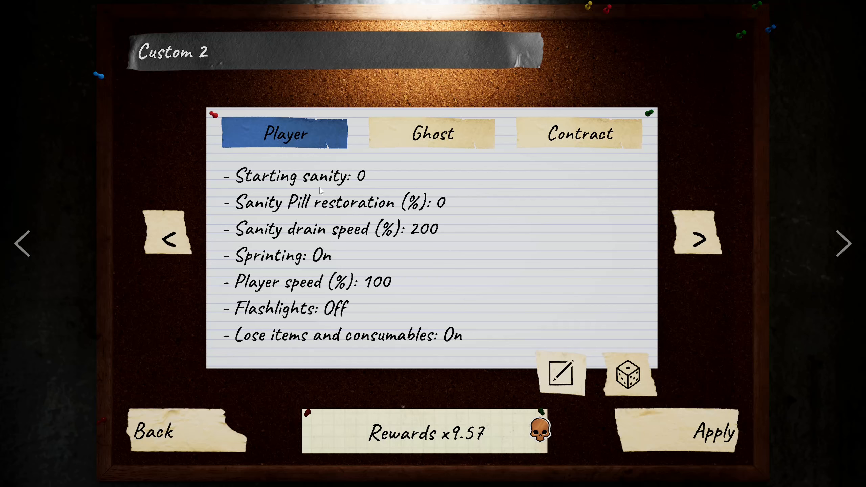
mouse_move(347, 247)
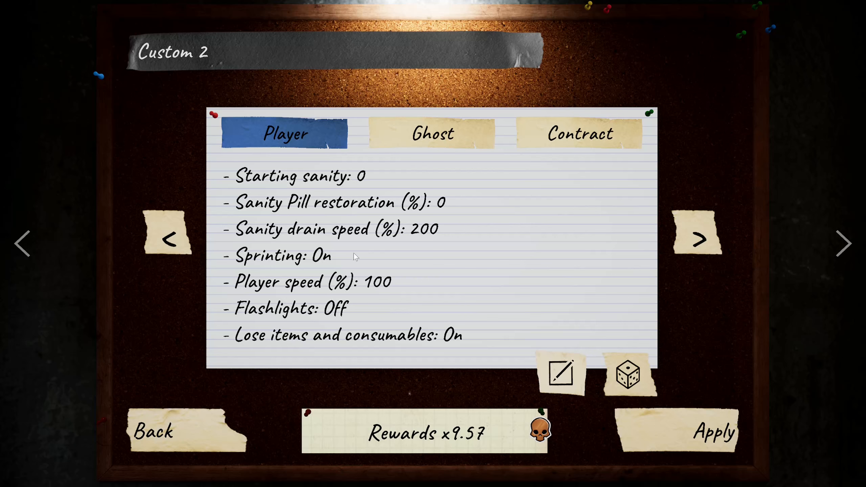
mouse_move(332, 309)
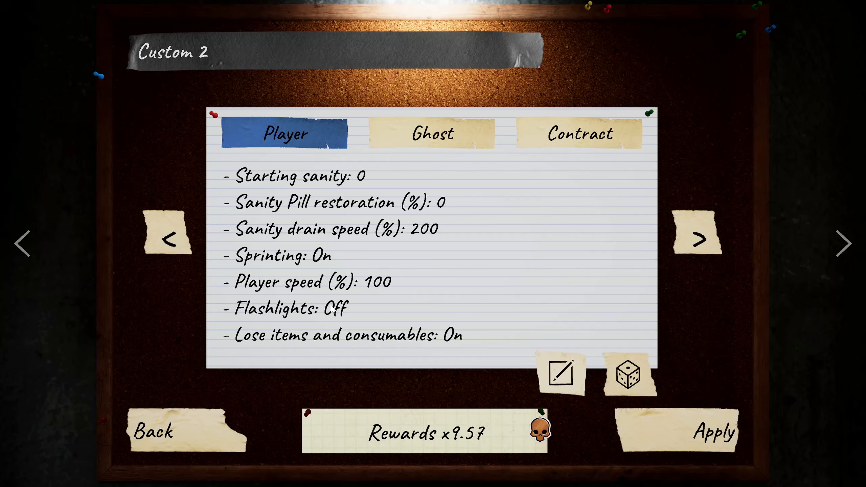
mouse_move(436, 236)
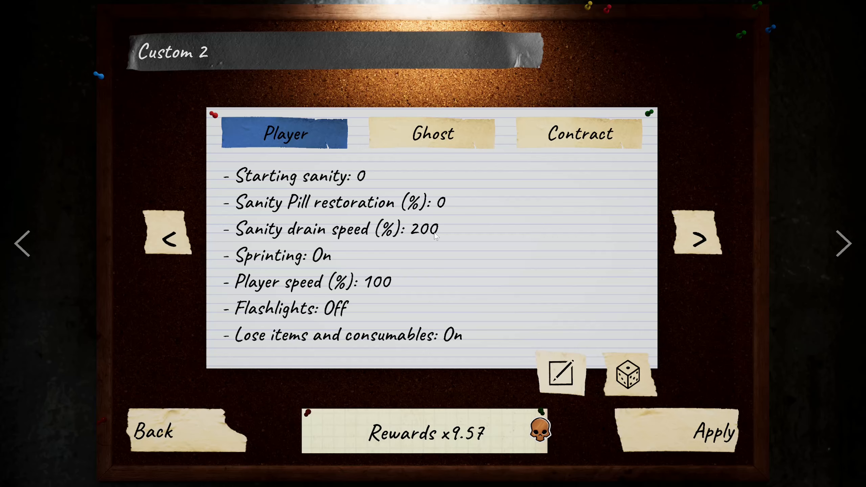
Show Custom 2's ghost settings: High roaming frequency, Low hunt duration, zero evidence
click(432, 132)
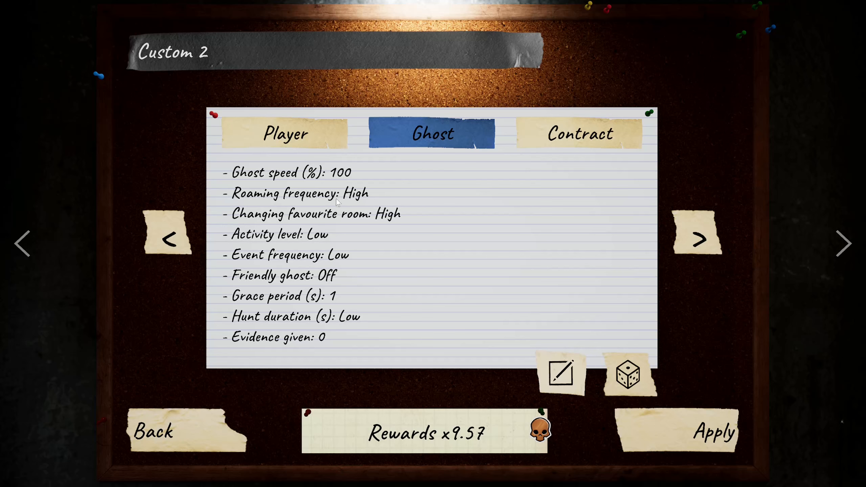
mouse_move(312, 253)
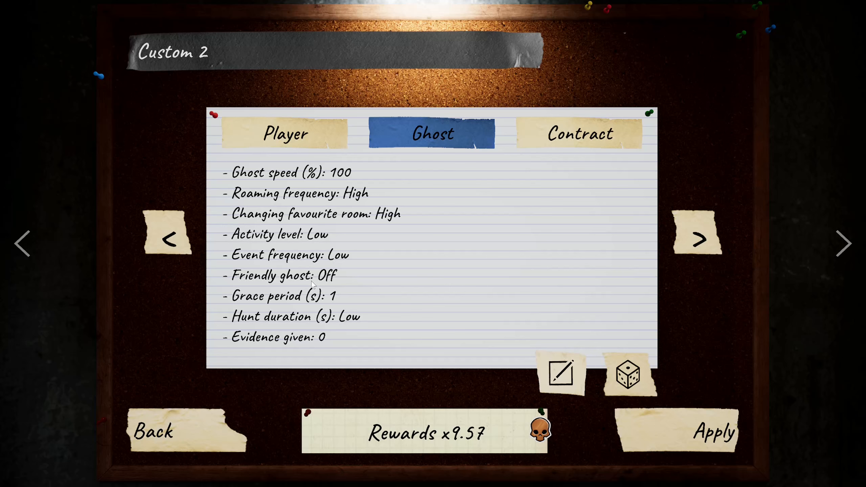
mouse_move(416, 252)
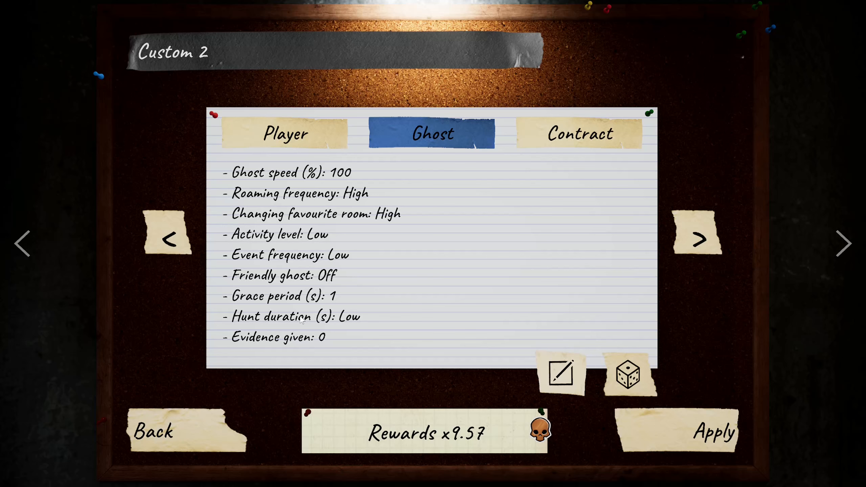
mouse_move(349, 324)
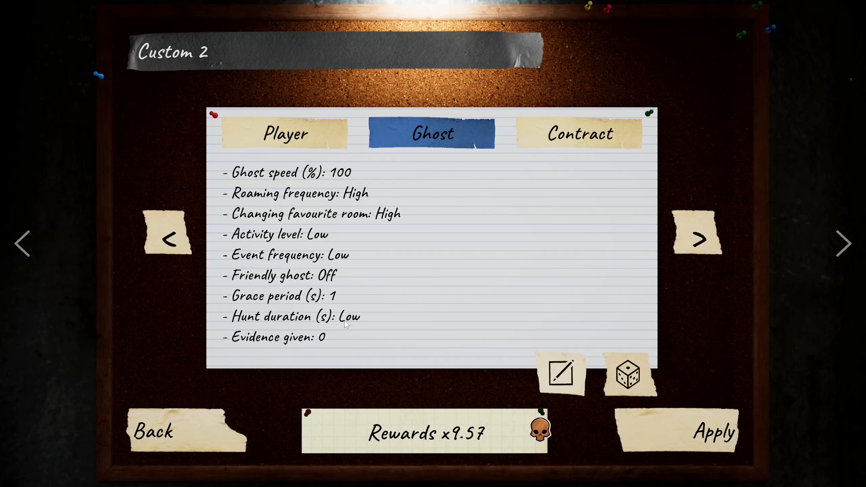
mouse_move(407, 152)
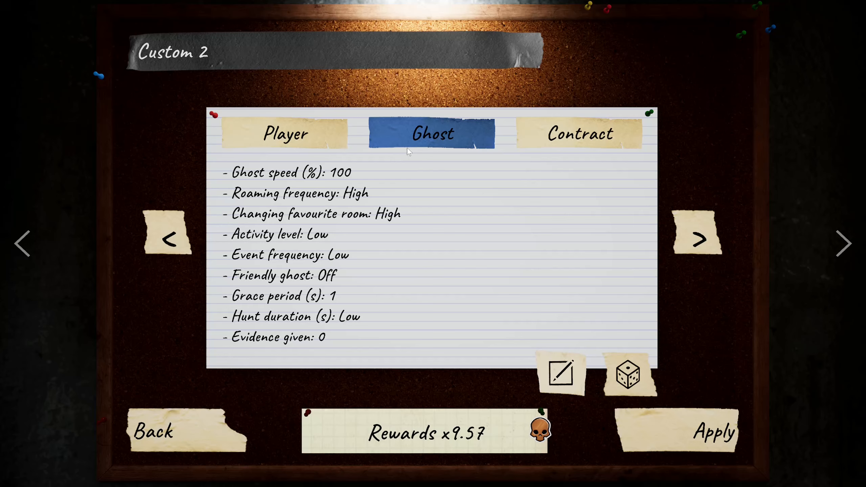
Show Custom 2's contract settings: zero setup time, Windy weather, monitors off
click(578, 133)
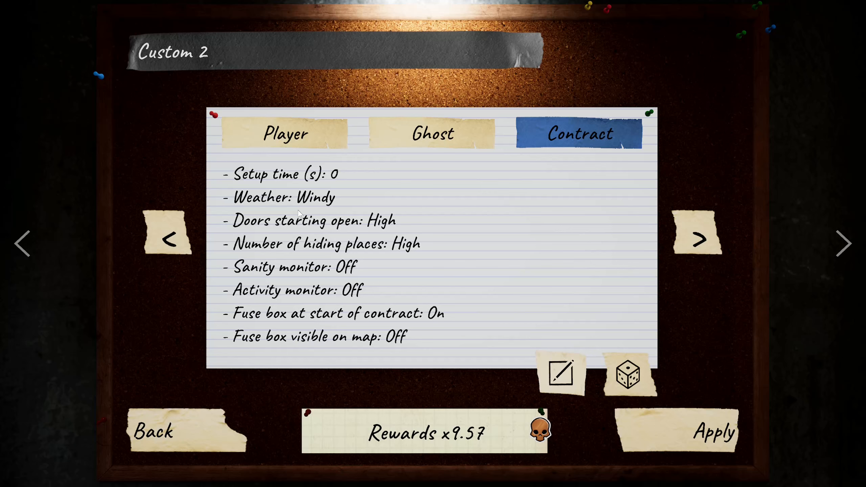
mouse_move(485, 183)
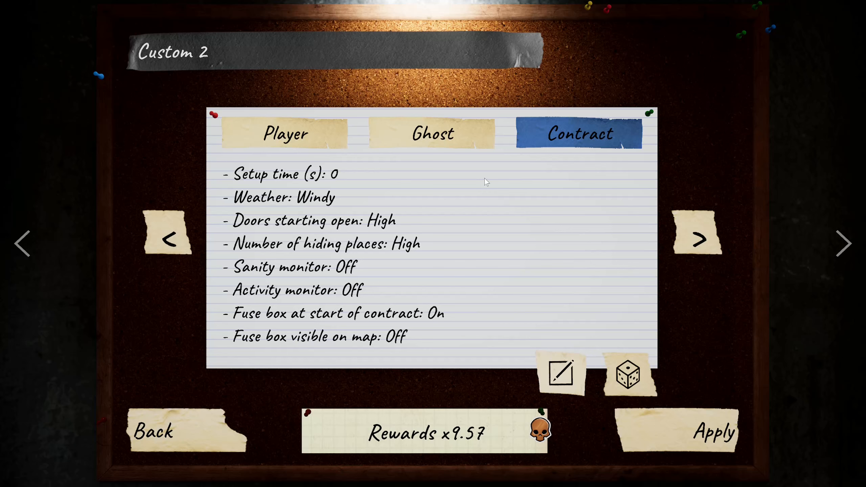
mouse_move(296, 224)
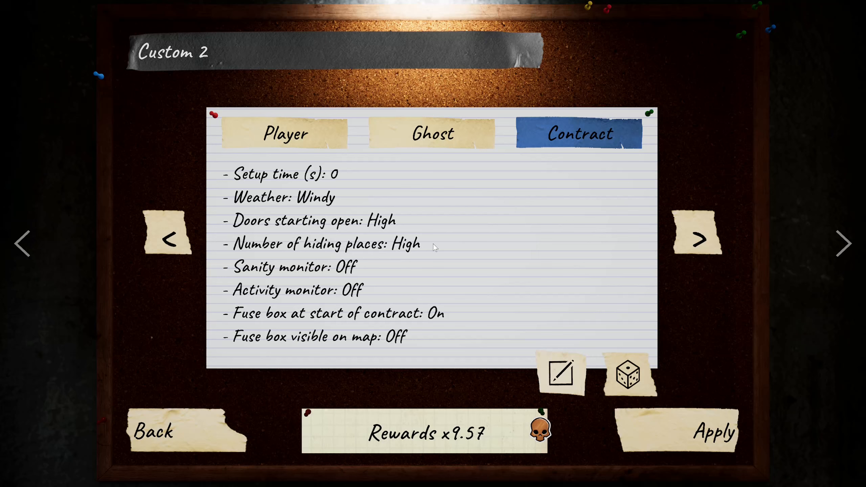
mouse_move(314, 171)
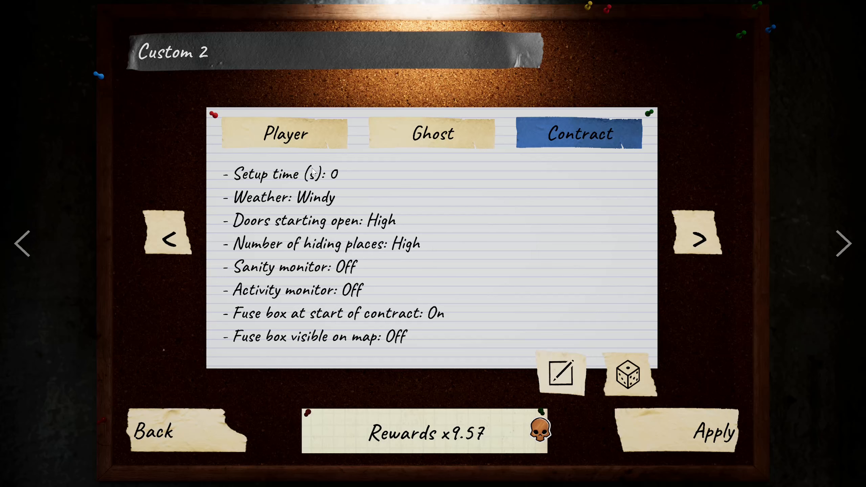
mouse_move(368, 200)
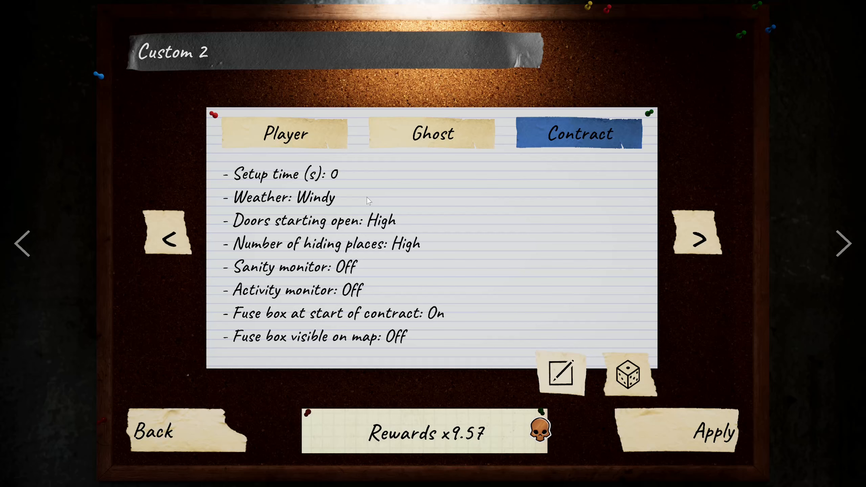
mouse_move(397, 364)
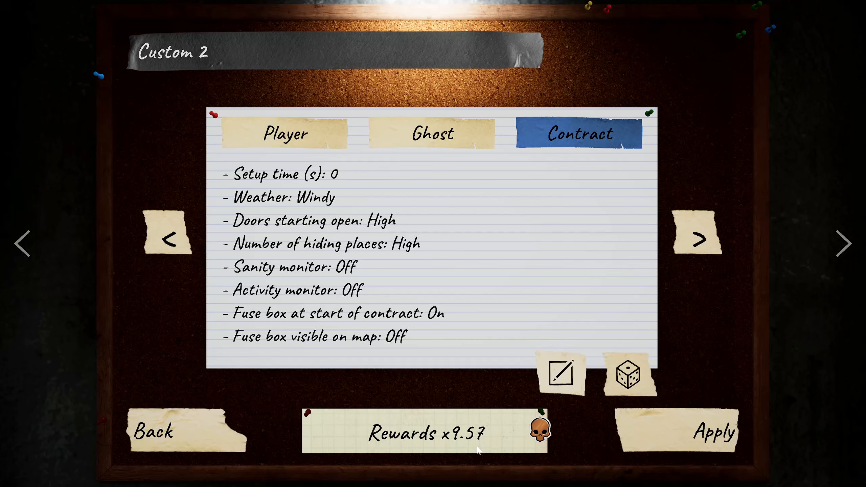
mouse_move(372, 269)
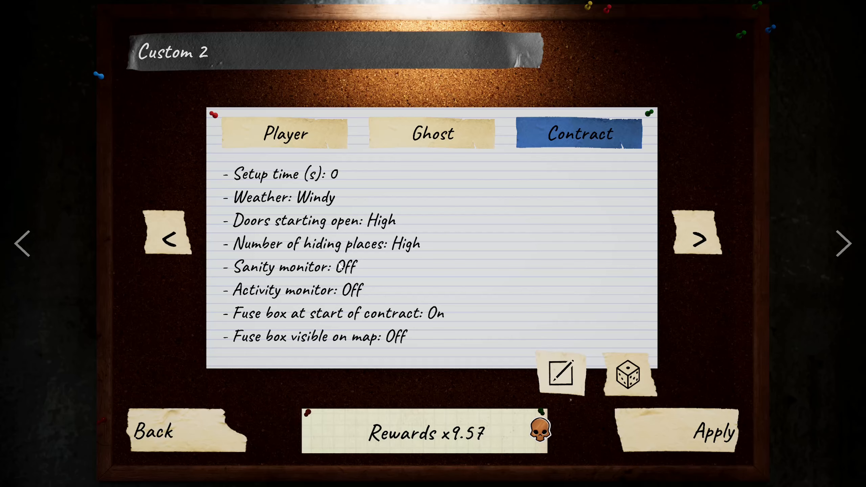
mouse_move(329, 277)
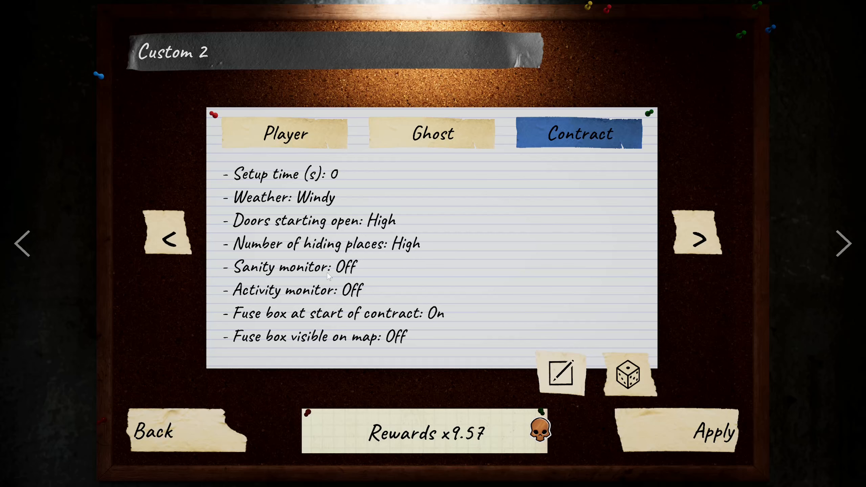
mouse_move(276, 320)
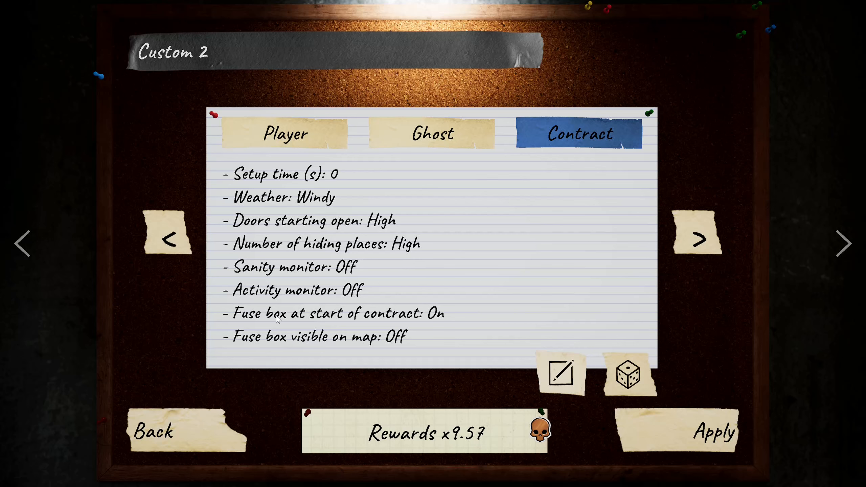
mouse_move(315, 351)
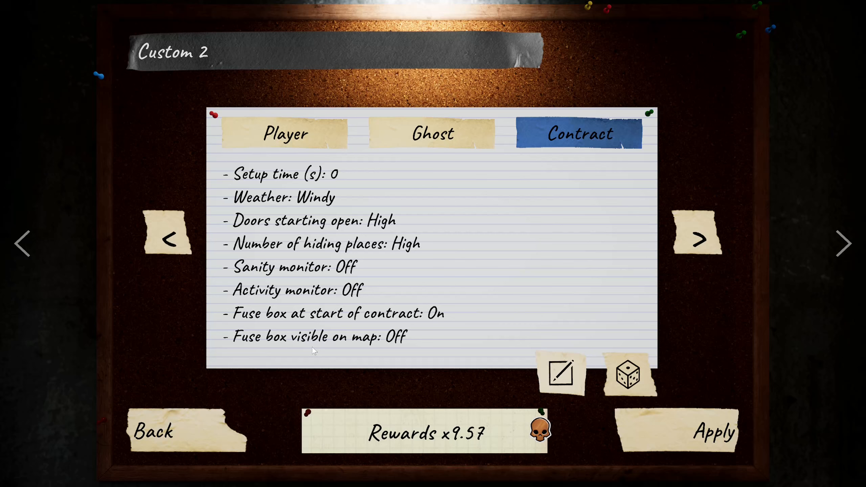
mouse_move(441, 318)
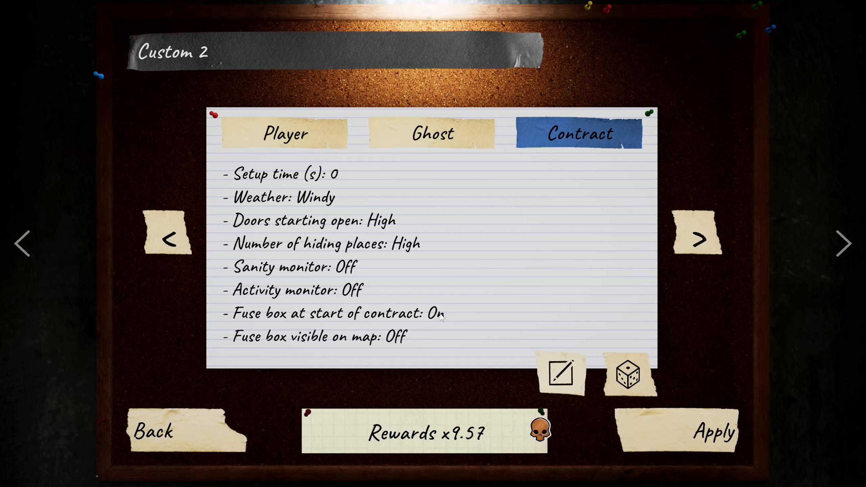
mouse_move(448, 327)
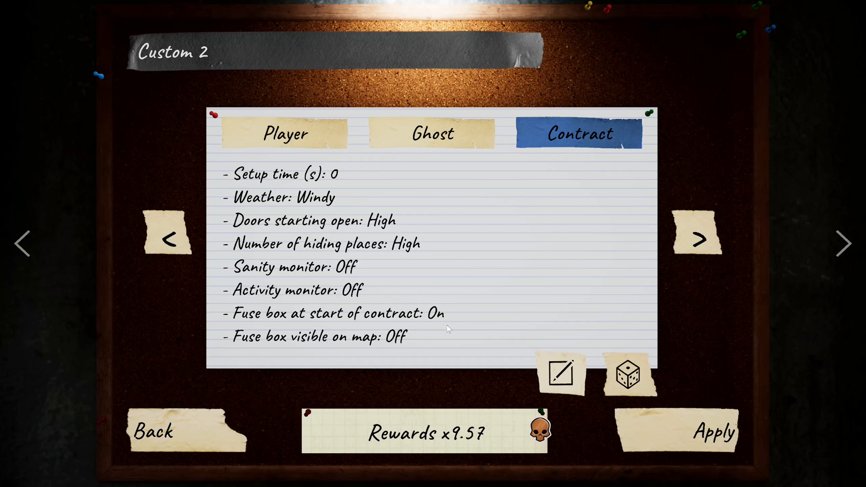
mouse_move(455, 315)
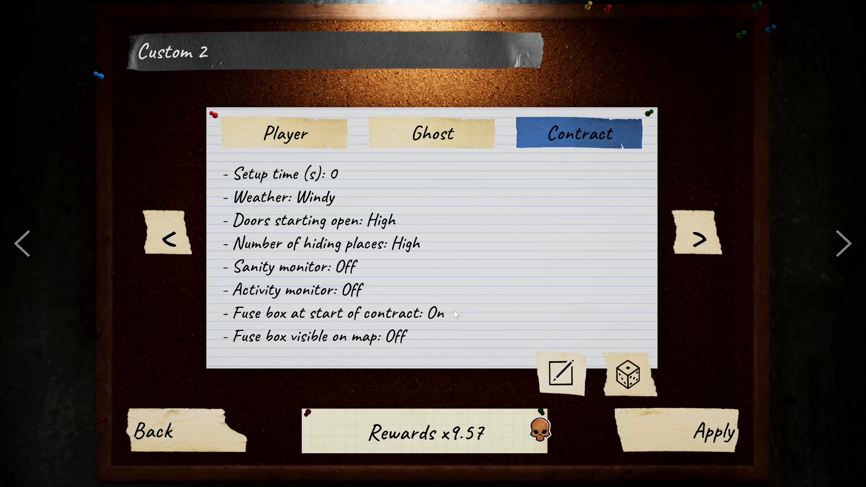
mouse_move(420, 318)
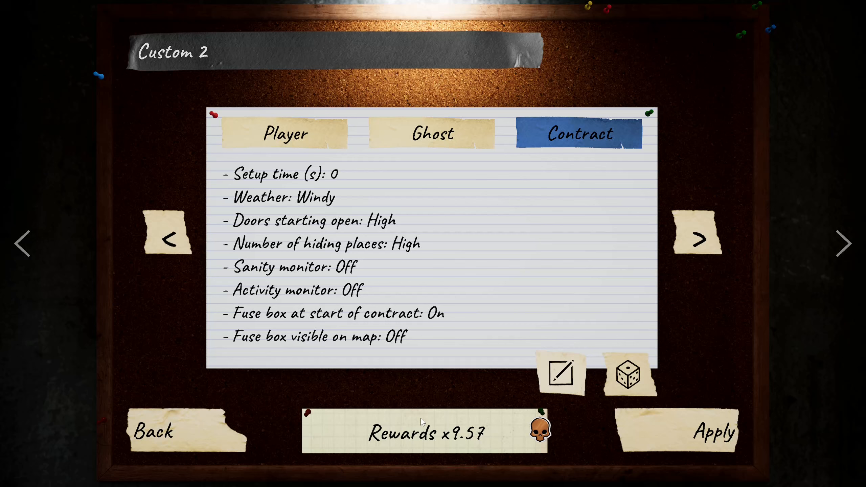
mouse_move(471, 453)
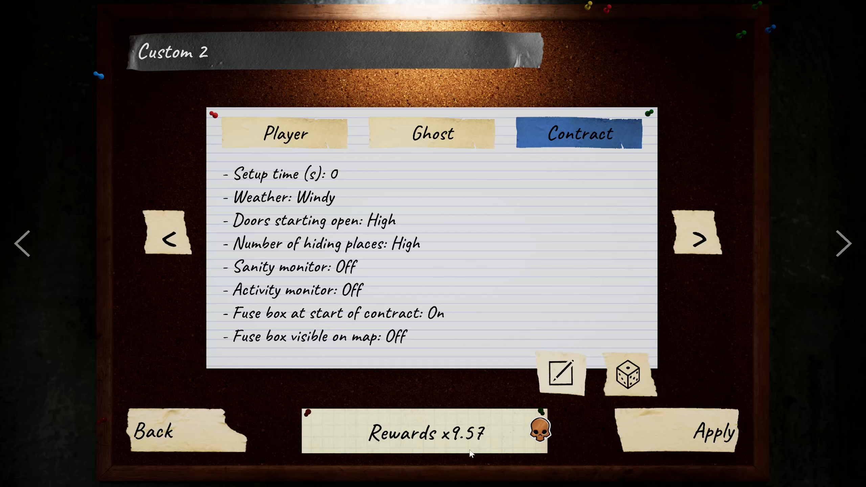
mouse_move(427, 295)
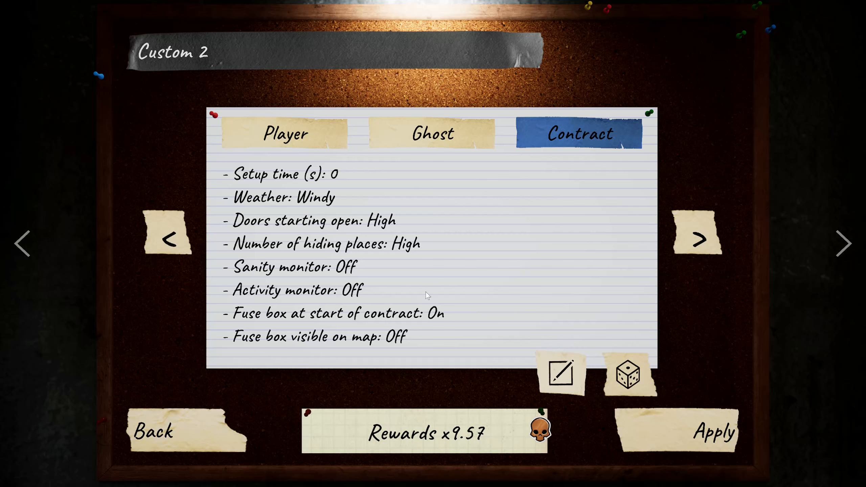
mouse_move(425, 306)
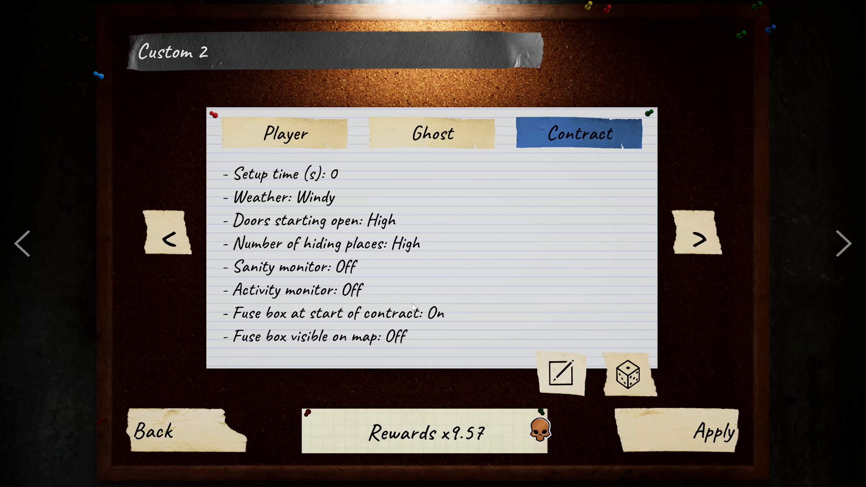
mouse_move(404, 347)
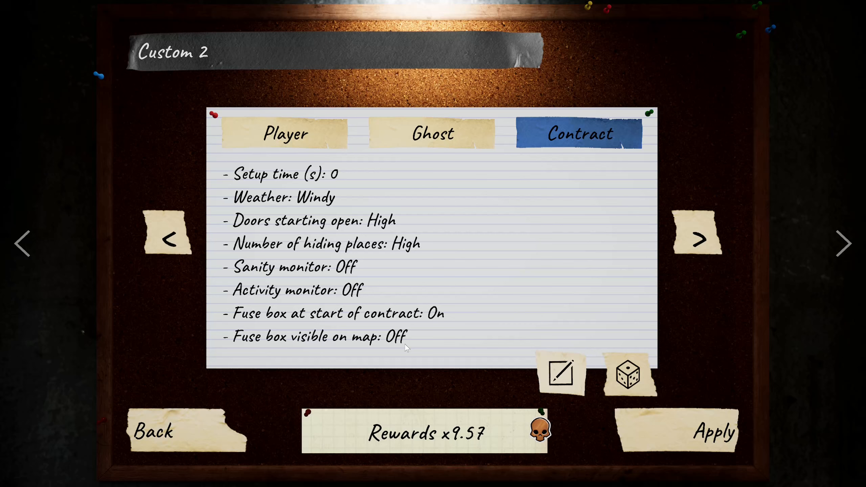
mouse_move(426, 349)
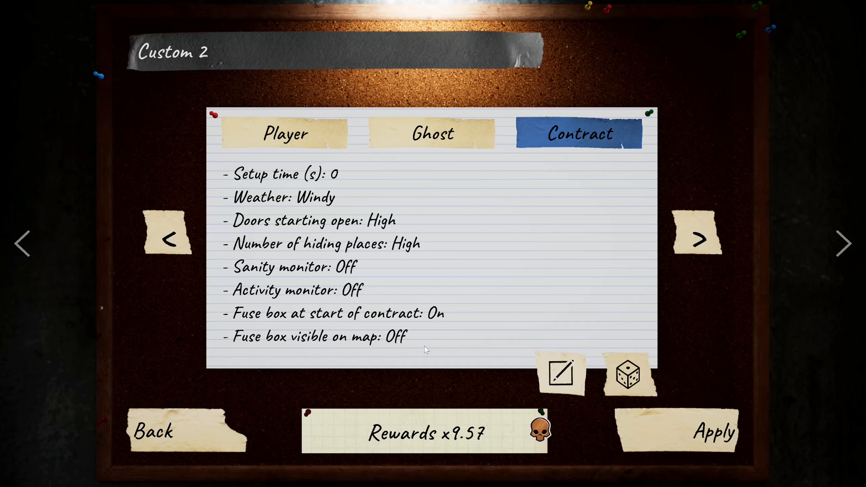
mouse_move(376, 348)
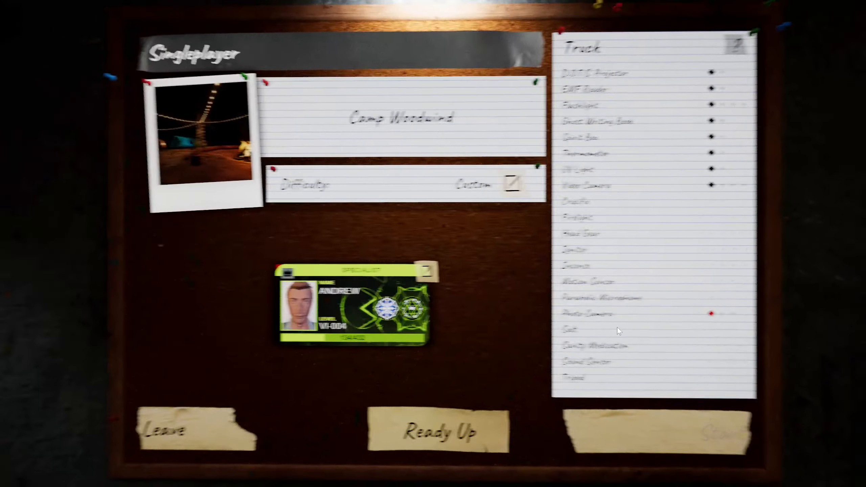
Start the Camp Woodwind contract and look around inside the truck
click(438, 432)
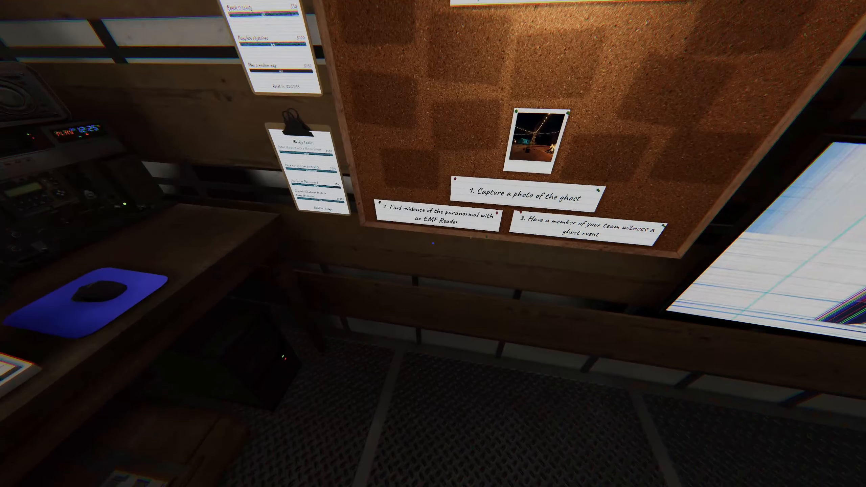
mouse_move(432, 244)
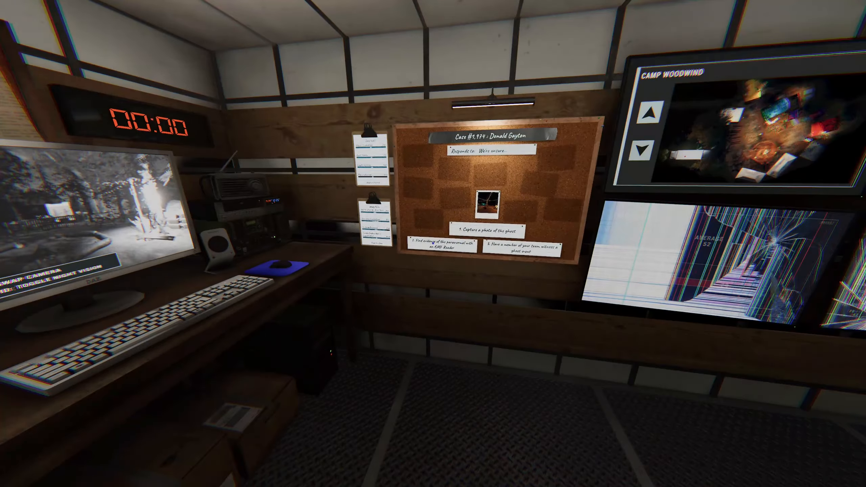
mouse_move(608, 243)
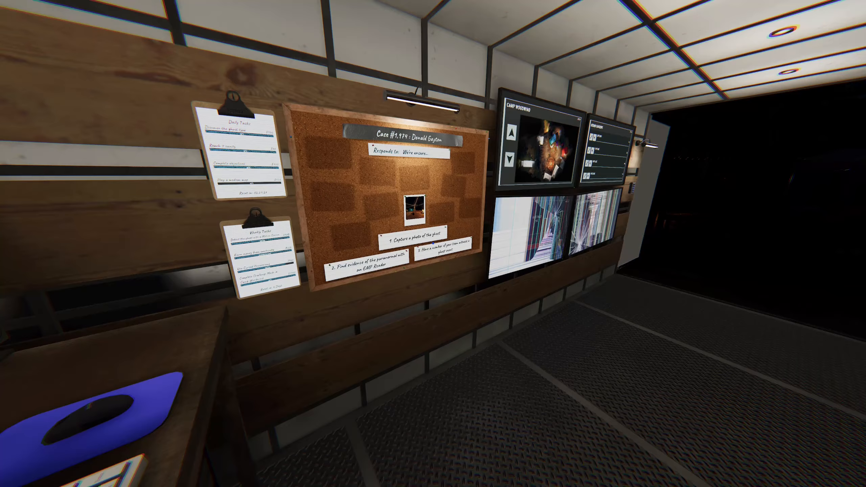
mouse_move(433, 244)
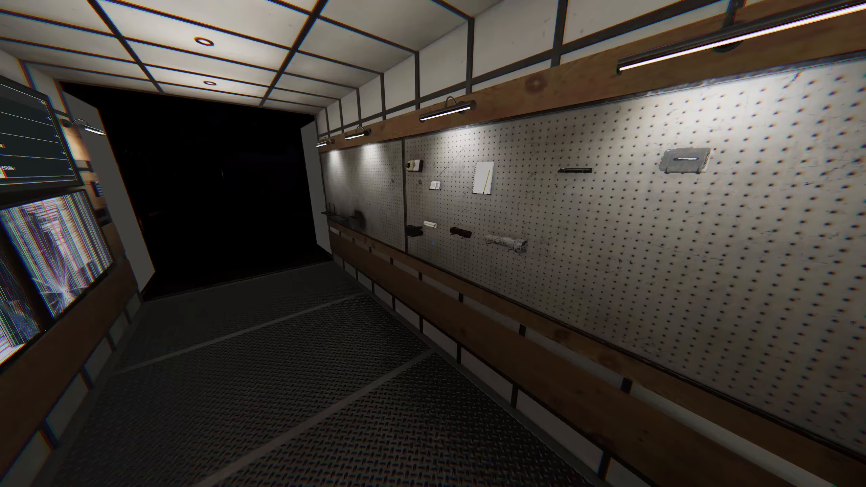
mouse_move(432, 244)
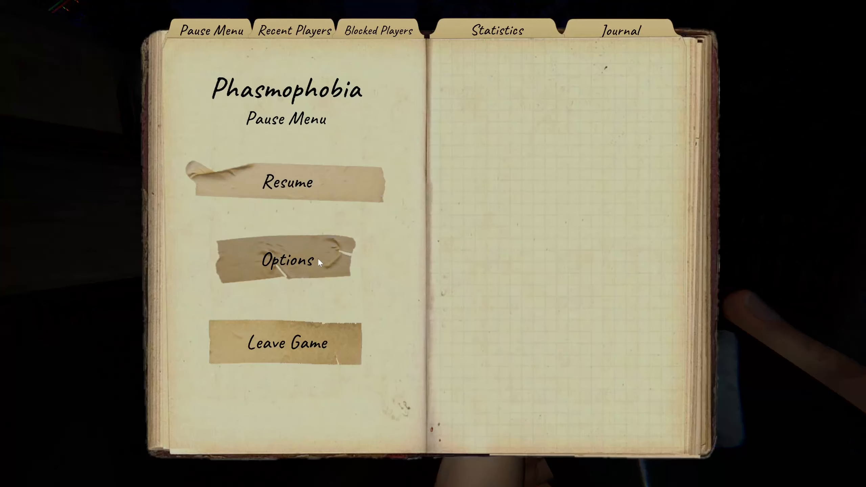
Resume play, walk out to the campsite with the camera, and review the photo
click(285, 260)
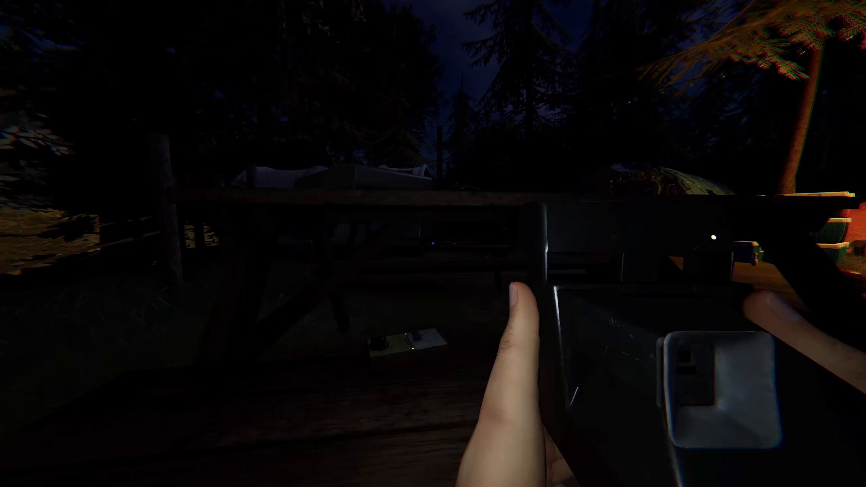
mouse_move(433, 244)
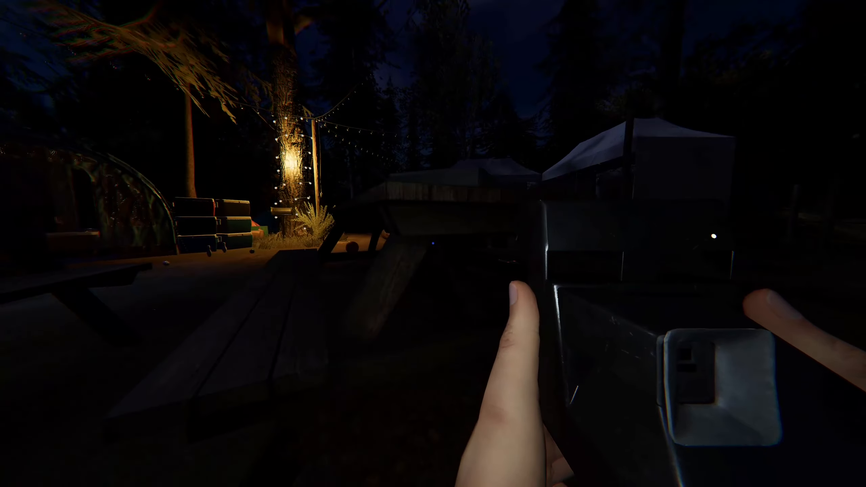
key(tab)
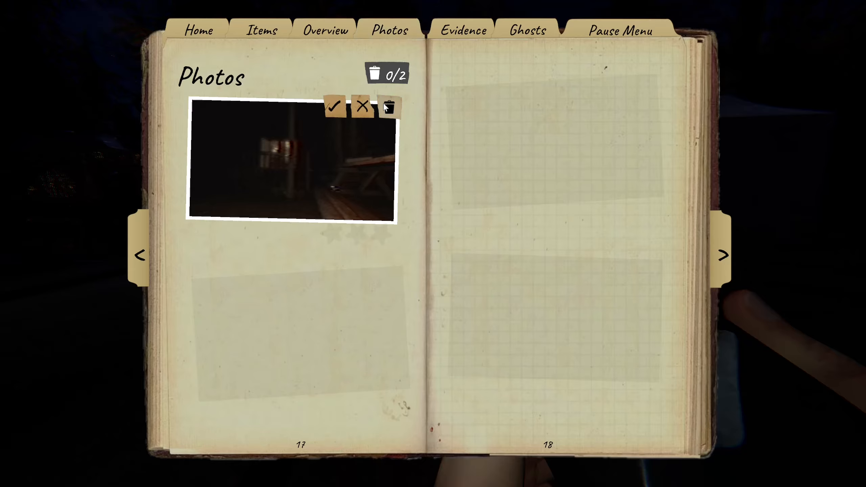
Close the journal and keep searching the dark campsite with the photo camera
click(142, 255)
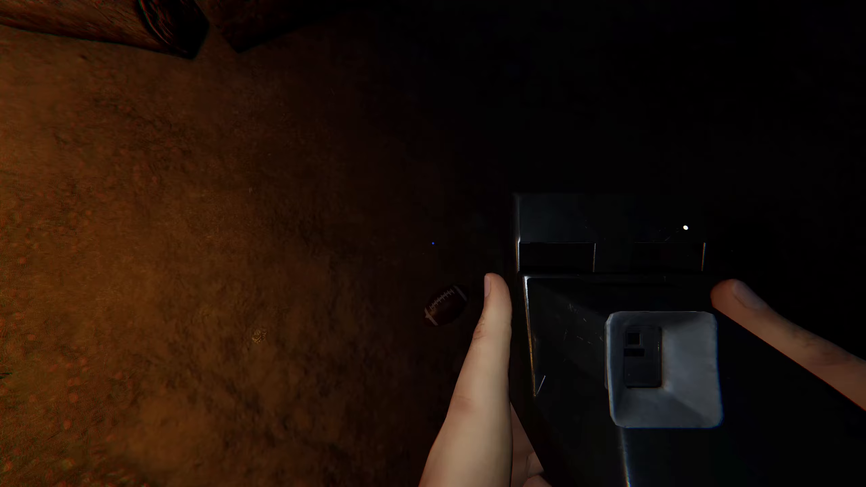
mouse_move(433, 244)
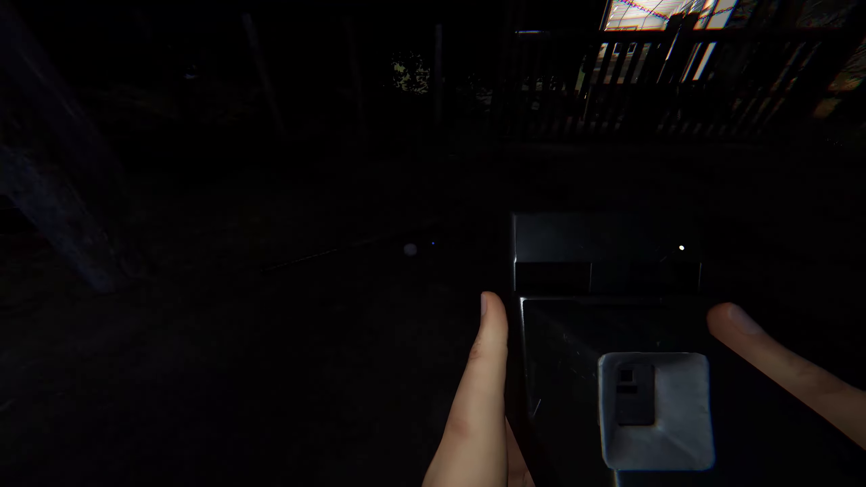
mouse_move(433, 244)
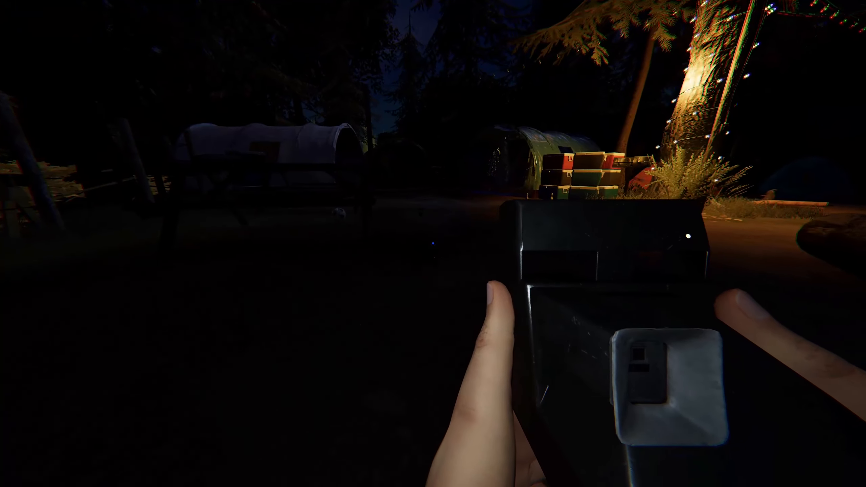
Review completed objectives in the journal, then turn to the Evidence page
key(tab)
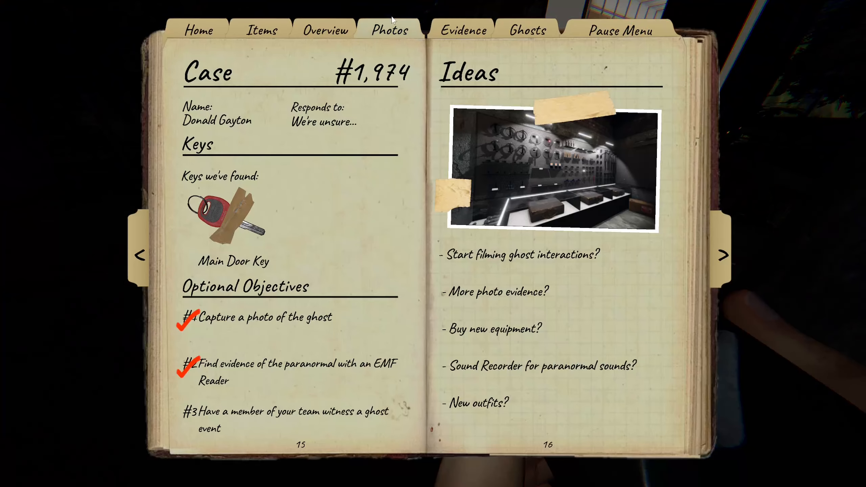
click(463, 31)
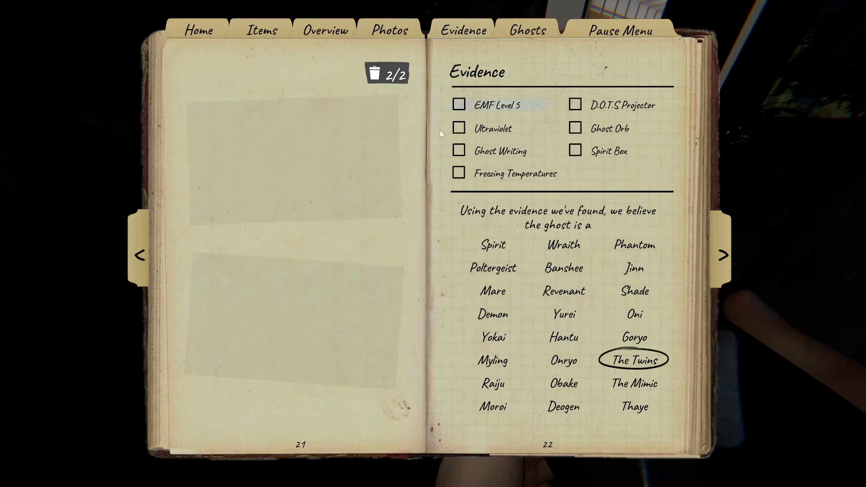
Mark a ghost type guess on the Evidence page and end the Camp Woodwind investigation
click(492, 268)
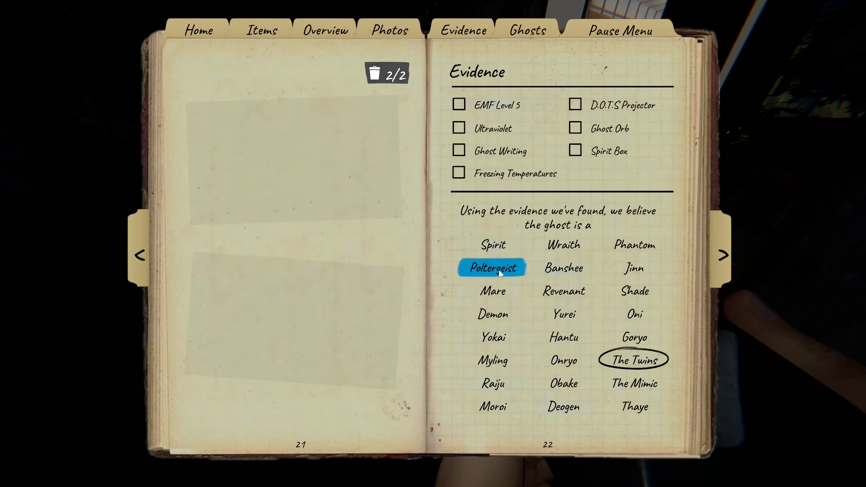
click(492, 268)
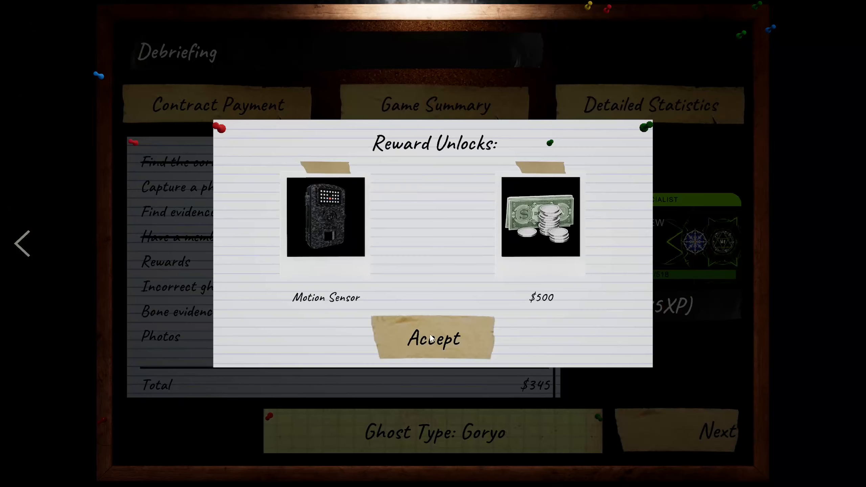
mouse_move(389, 275)
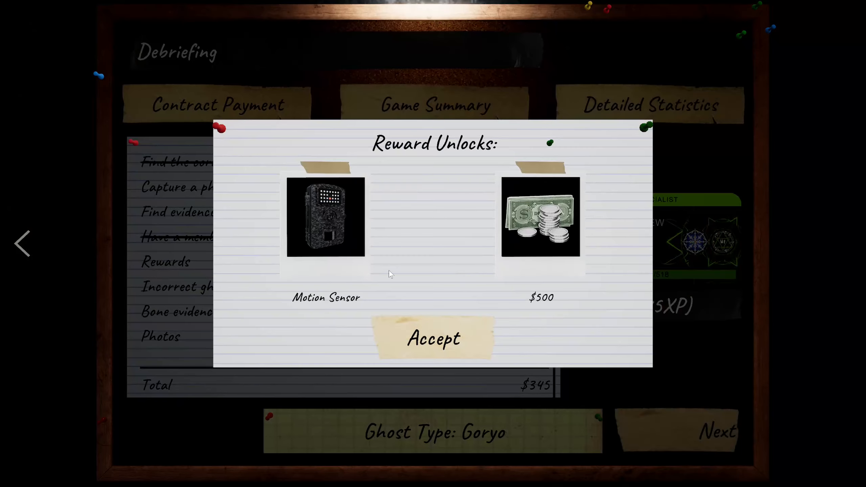
Accept the Motion Sensor and $500 reward unlocks
click(433, 337)
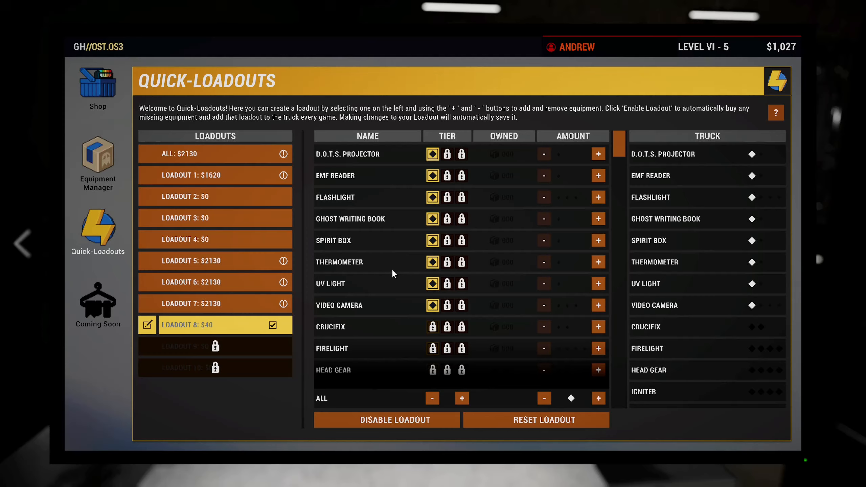
Buy a second Motion Sensor from the equipment shop, leaving $827
scroll(down, 3)
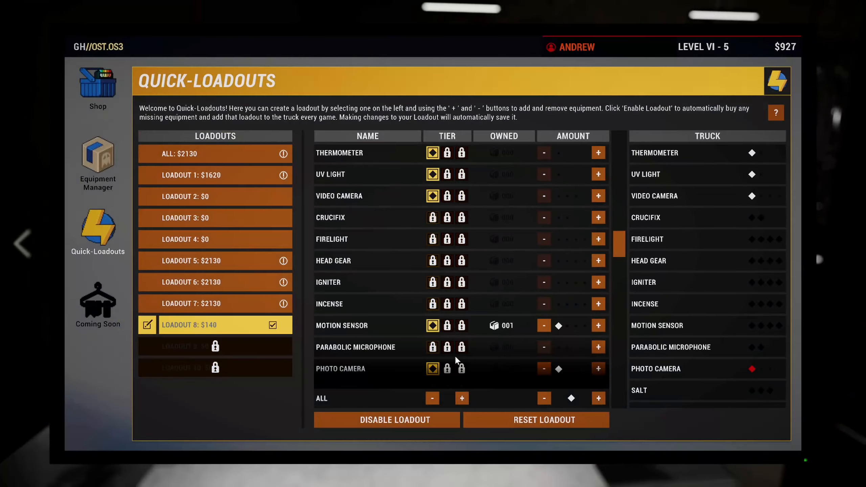
mouse_move(606, 323)
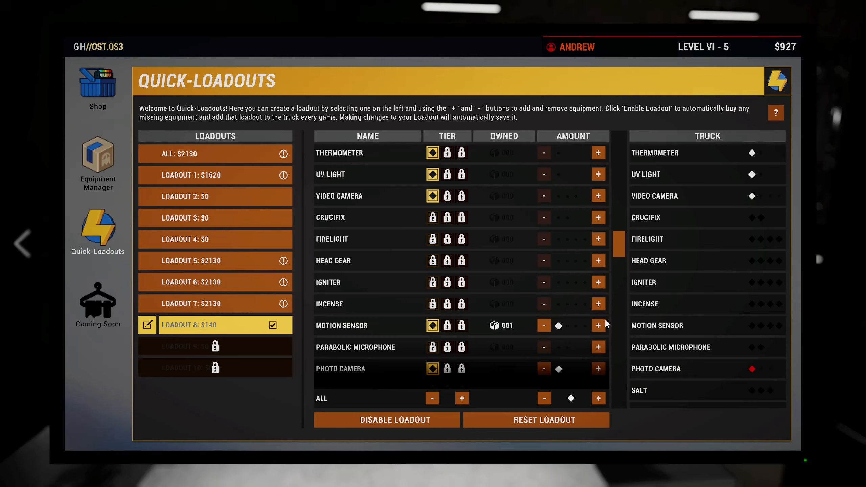
mouse_move(660, 244)
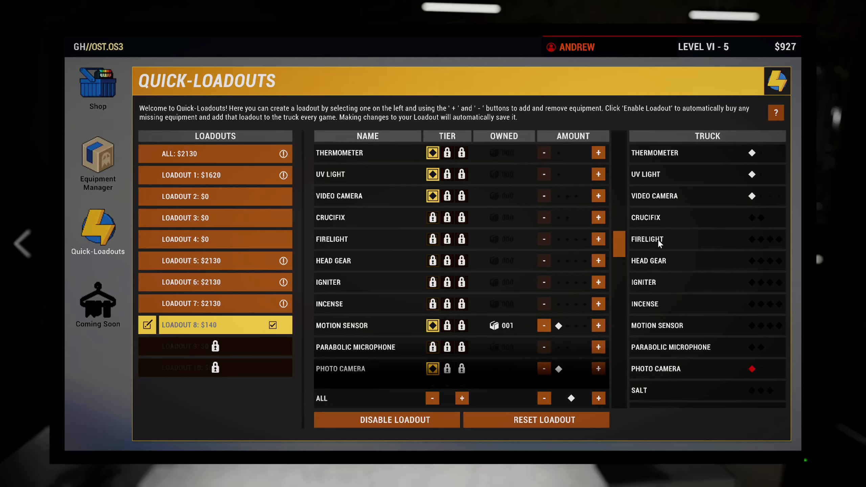
click(98, 83)
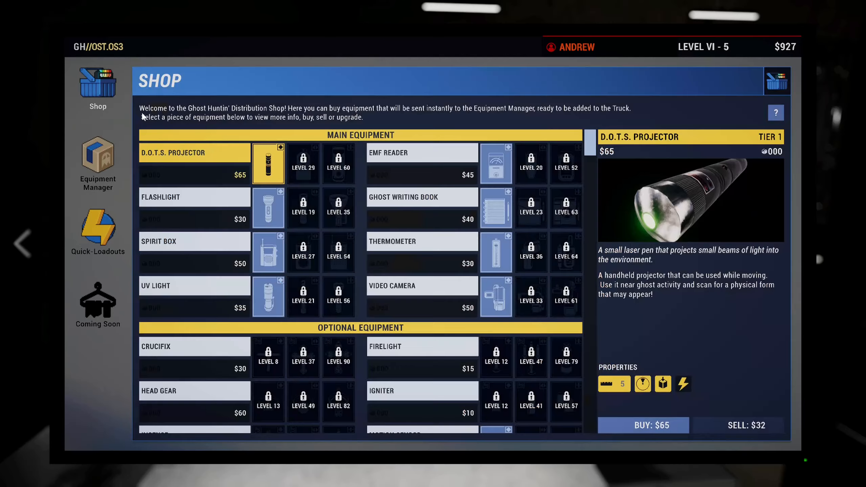
scroll(down, 3)
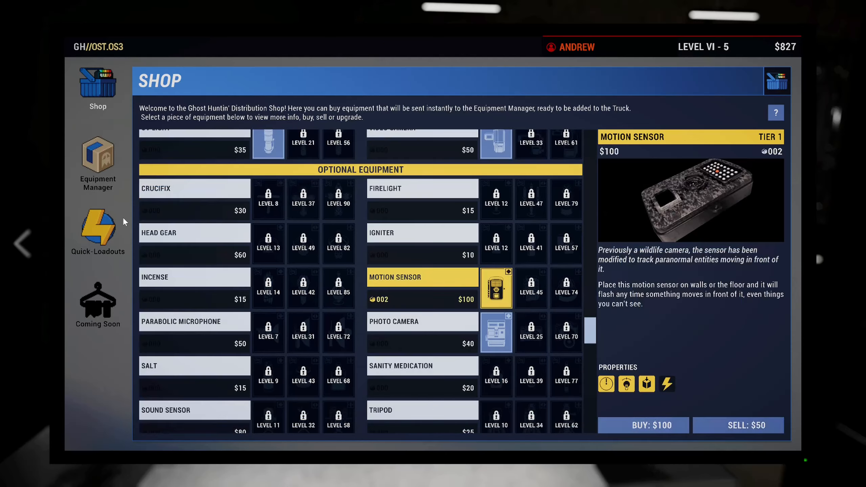
Toggle the quick-loadout off and back on to enable motion sensors and photo camera
click(98, 229)
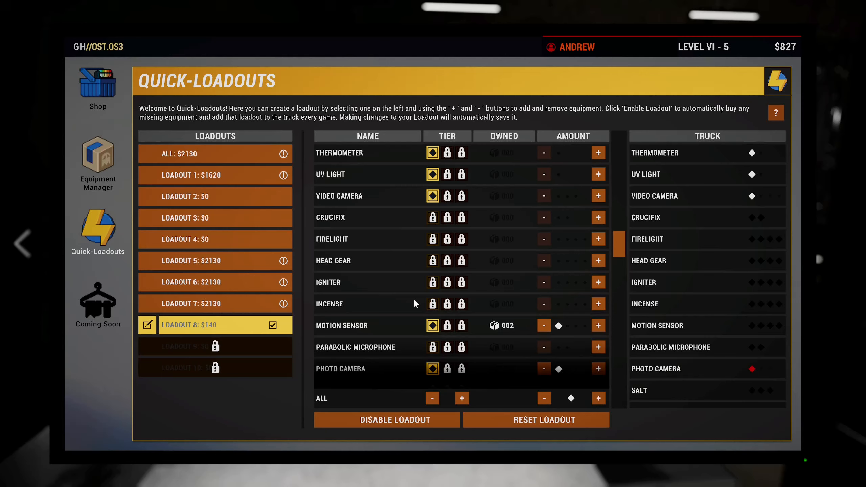
click(544, 325)
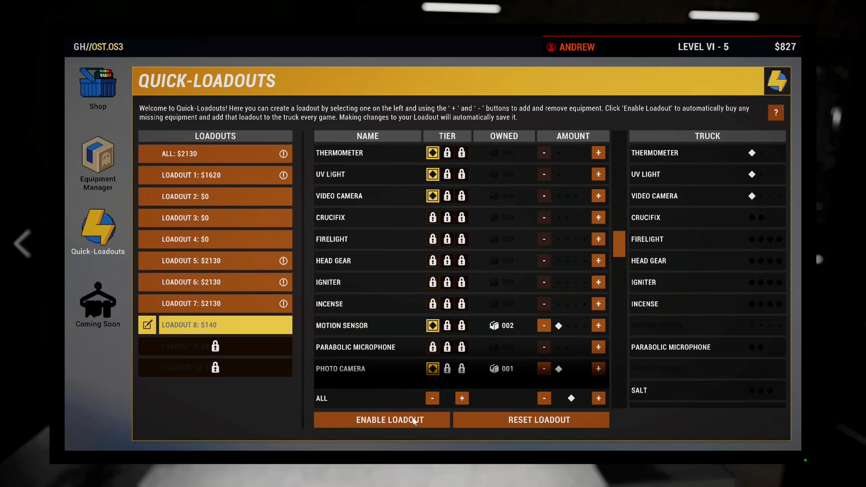
click(381, 419)
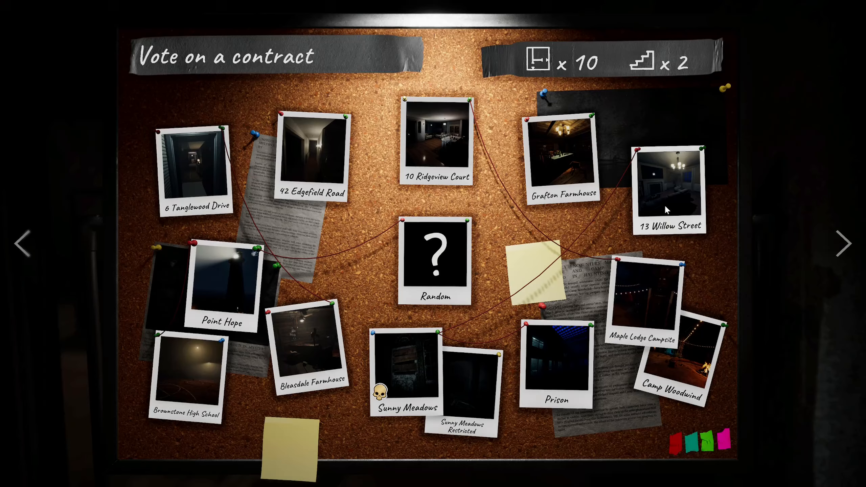
Start the 6 Tanglewood Drive contract on Nightmare difficulty after readying up
click(195, 171)
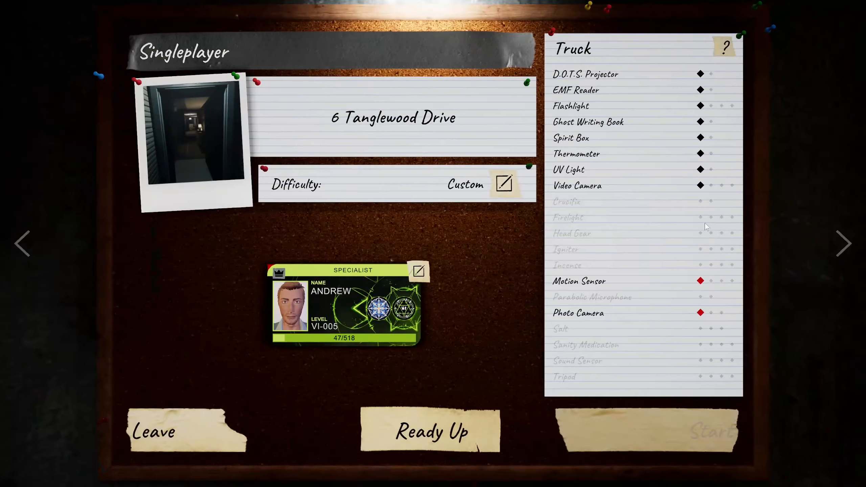
click(503, 182)
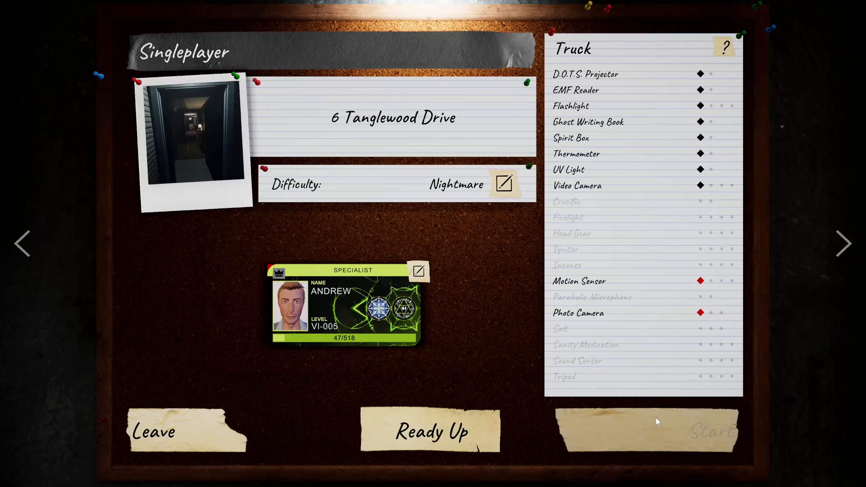
click(430, 431)
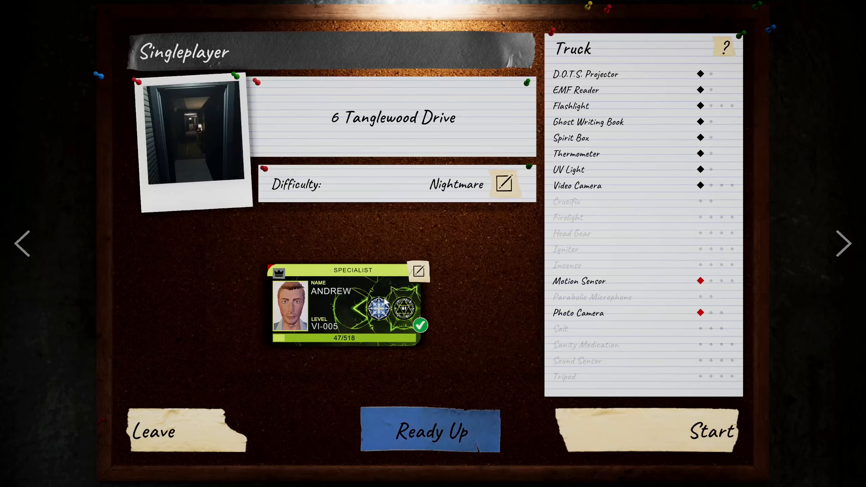
click(710, 432)
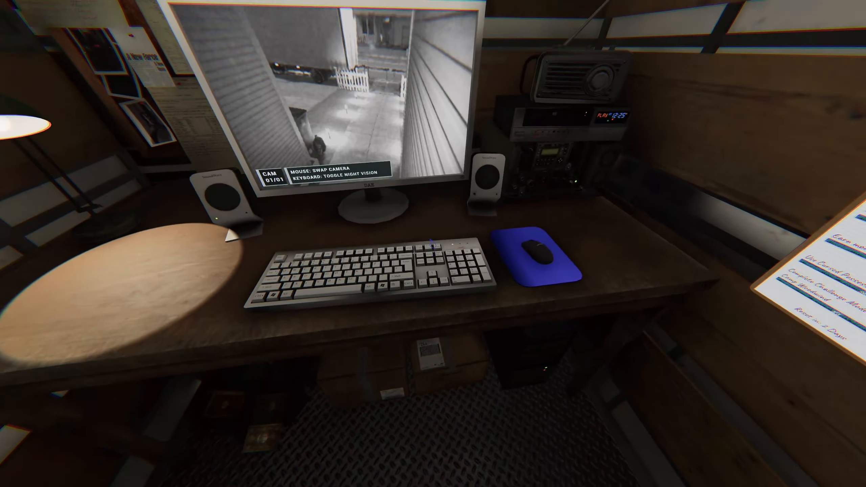
mouse_move(433, 244)
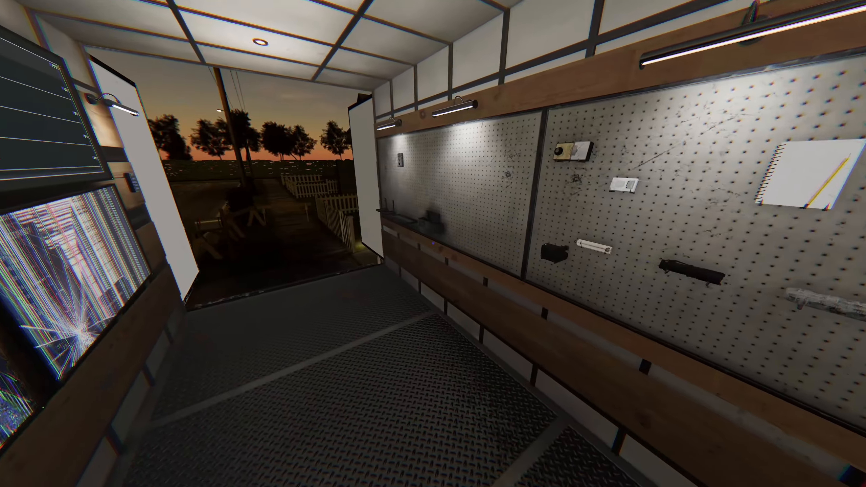
mouse_move(433, 243)
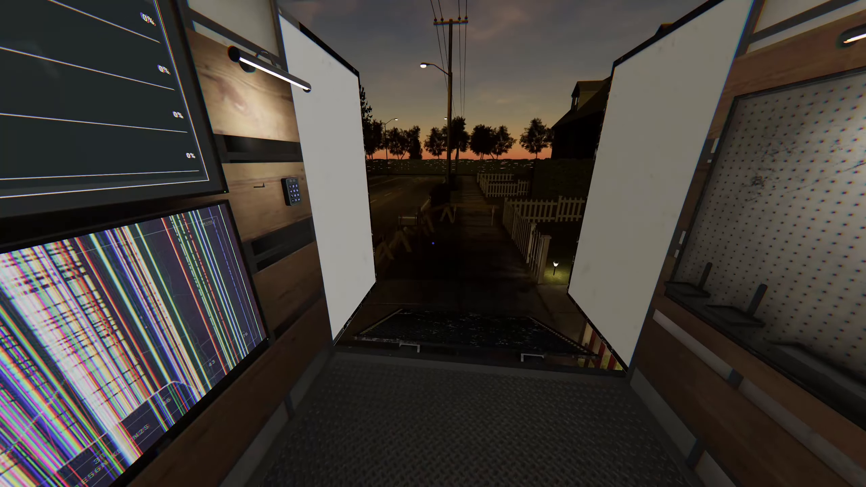
mouse_move(432, 243)
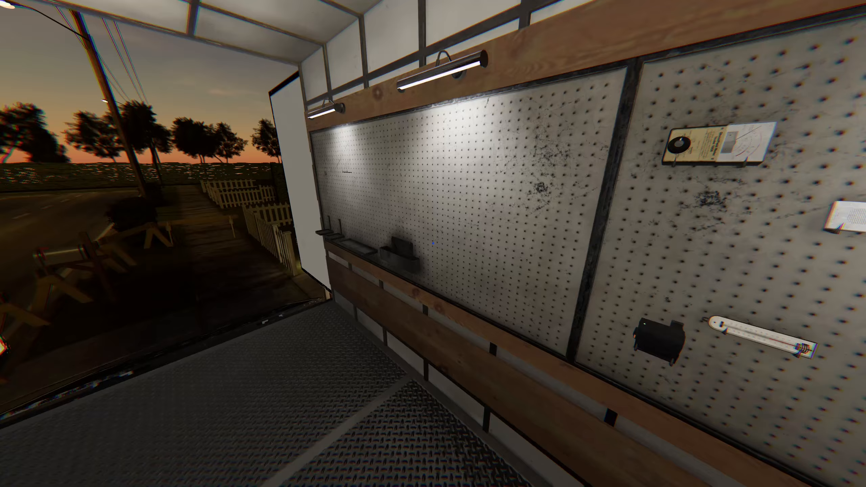
mouse_move(432, 243)
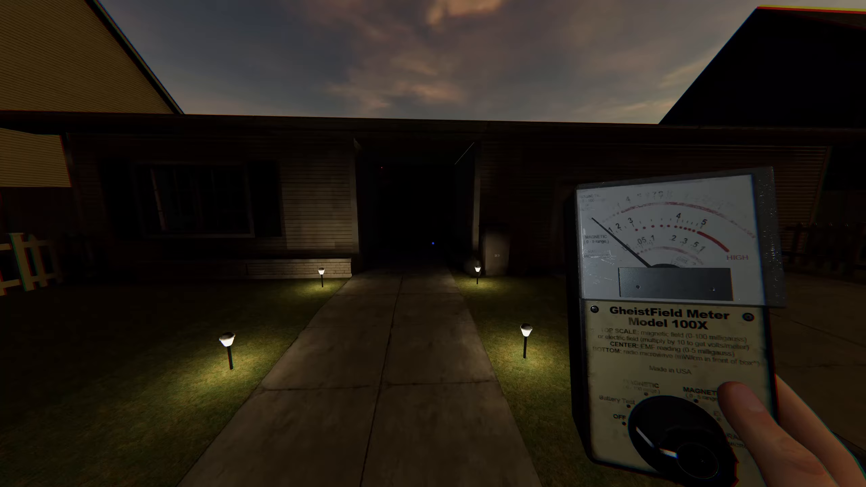
Switch on the EMF meter and walk through the dark rooms checking readings
key(w)
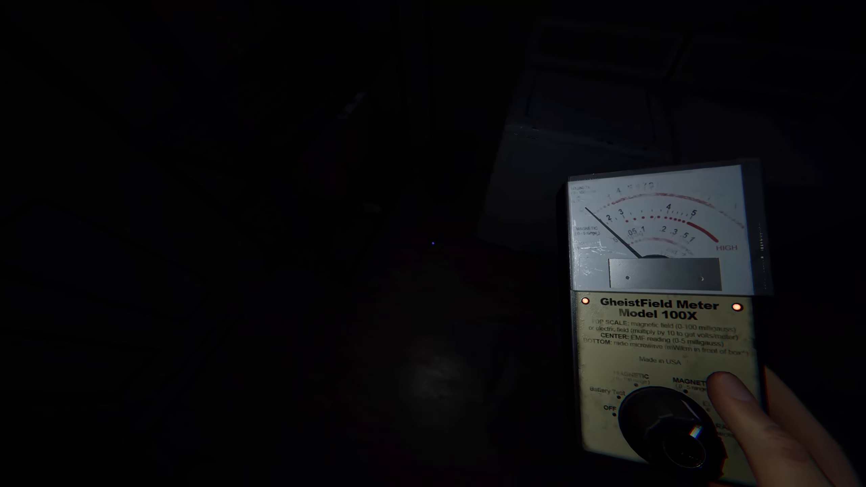
mouse_move(433, 243)
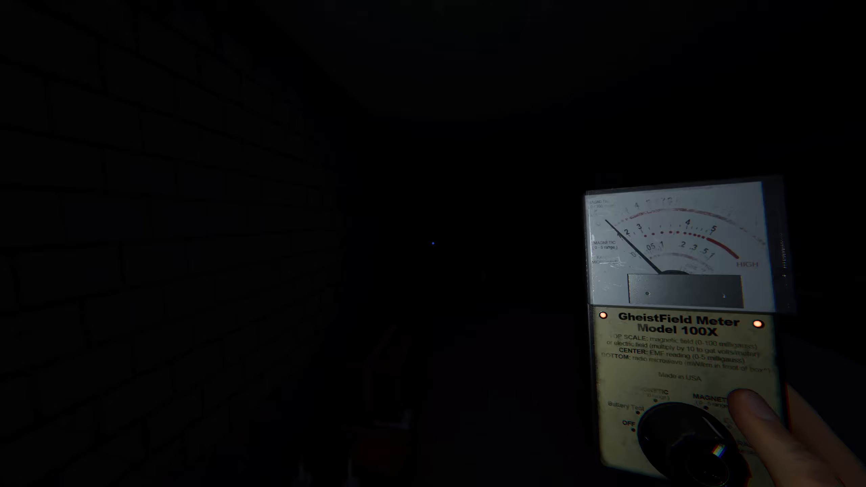
mouse_move(433, 243)
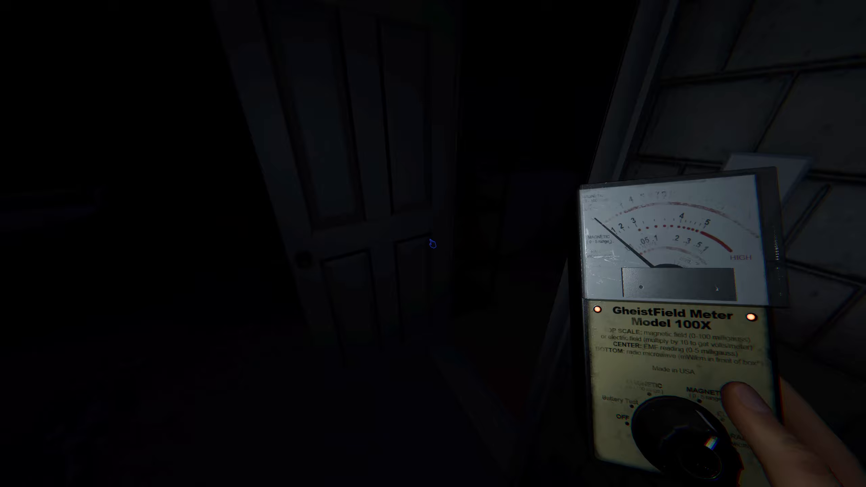
mouse_move(432, 243)
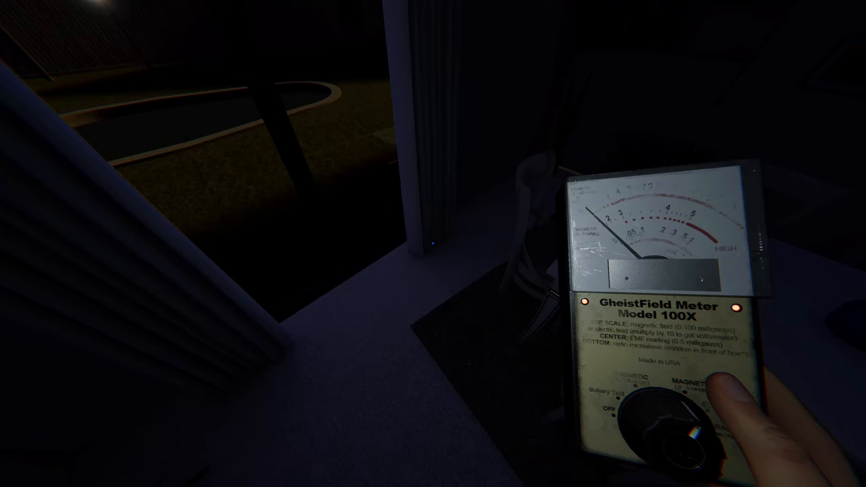
mouse_move(433, 244)
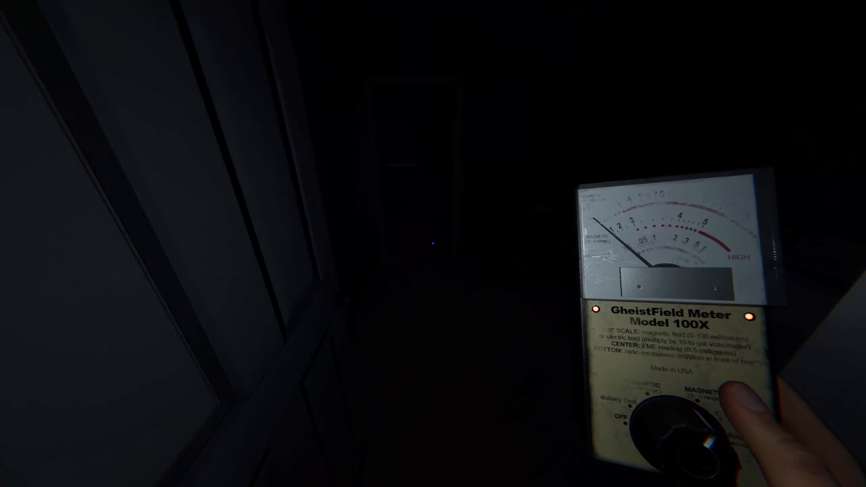
mouse_move(433, 244)
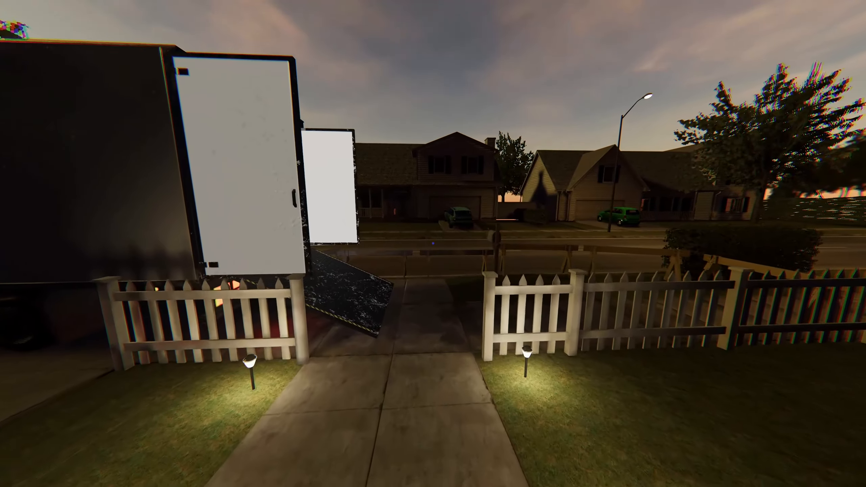
mouse_move(433, 243)
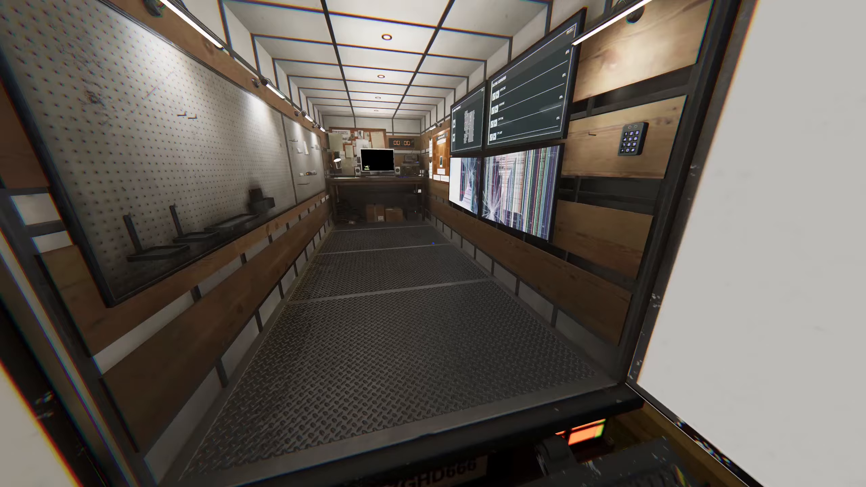
mouse_move(433, 243)
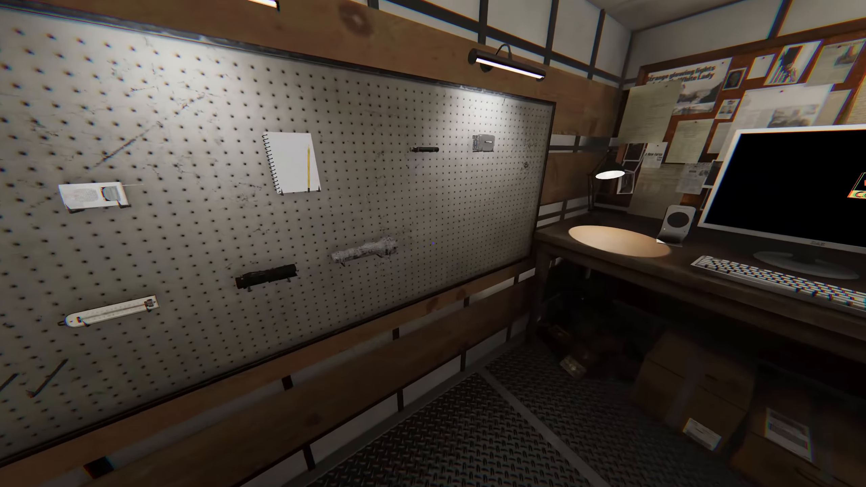
mouse_move(433, 243)
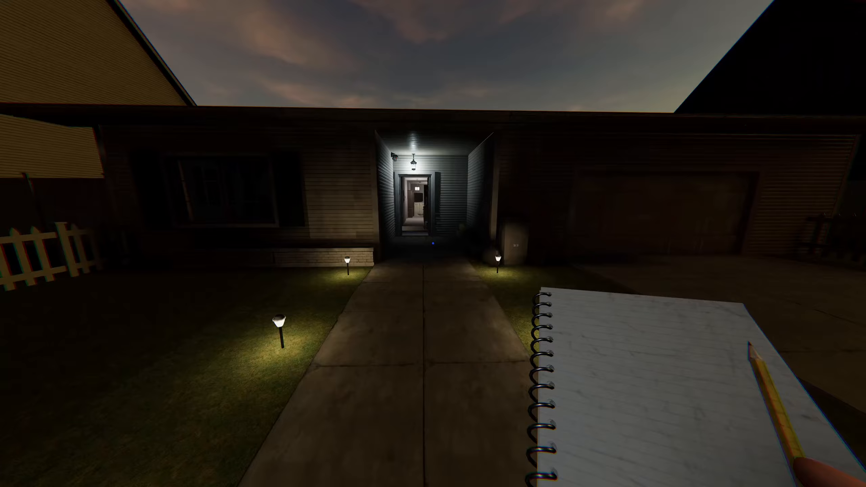
Walk from the truck with the notebook toward the house's front door
key(w)
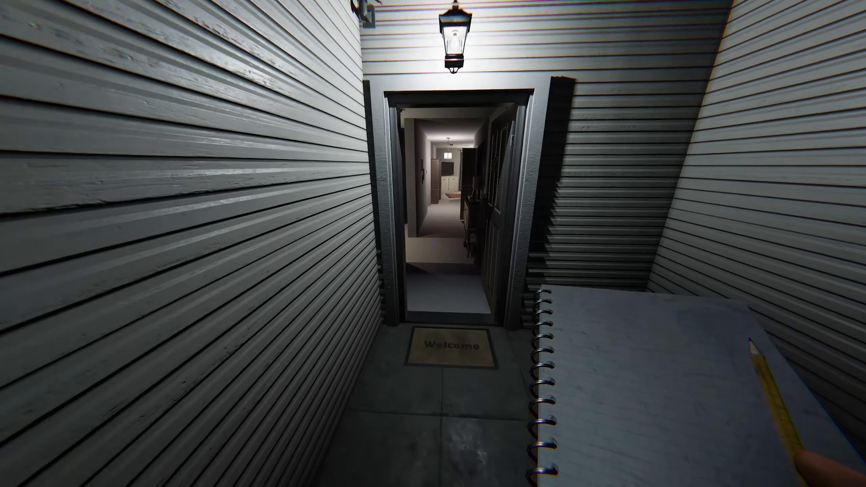
key(w)
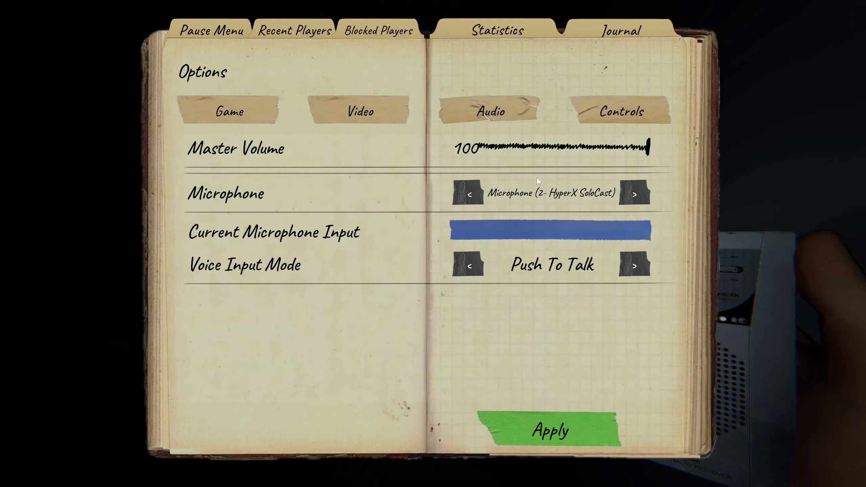
Check the HyperX SoloCast microphone in Audio options, then enter the house with the radio
click(634, 194)
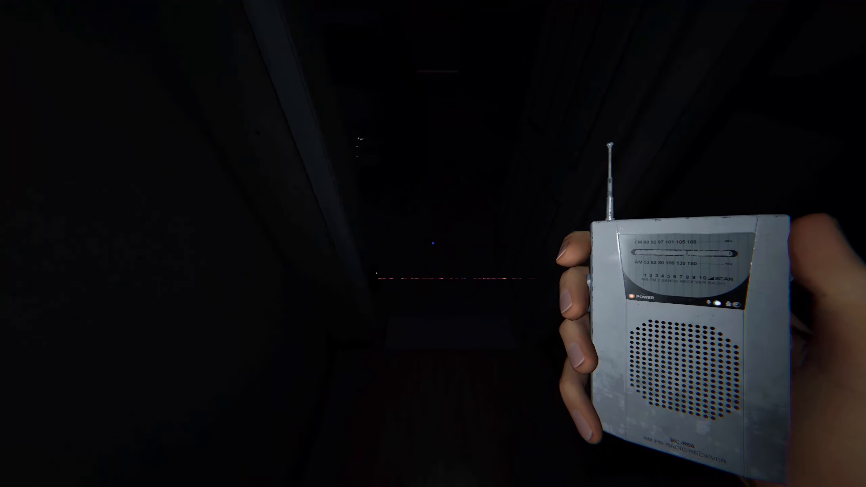
mouse_move(430, 244)
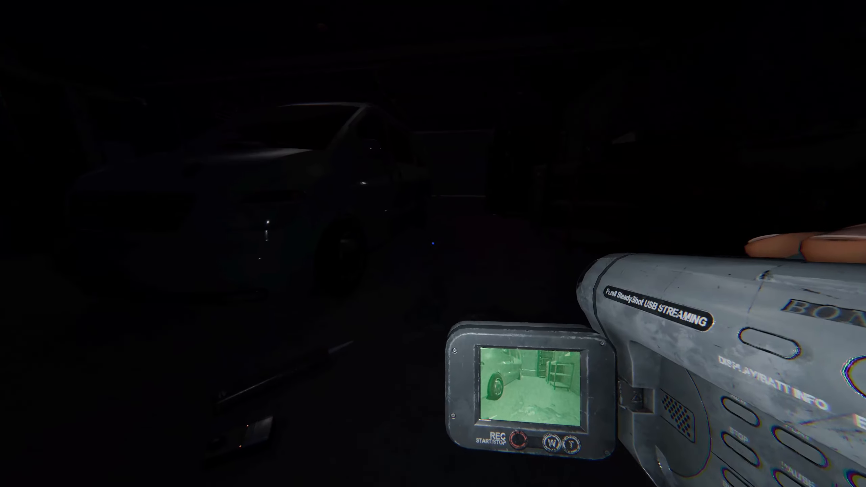
mouse_move(432, 243)
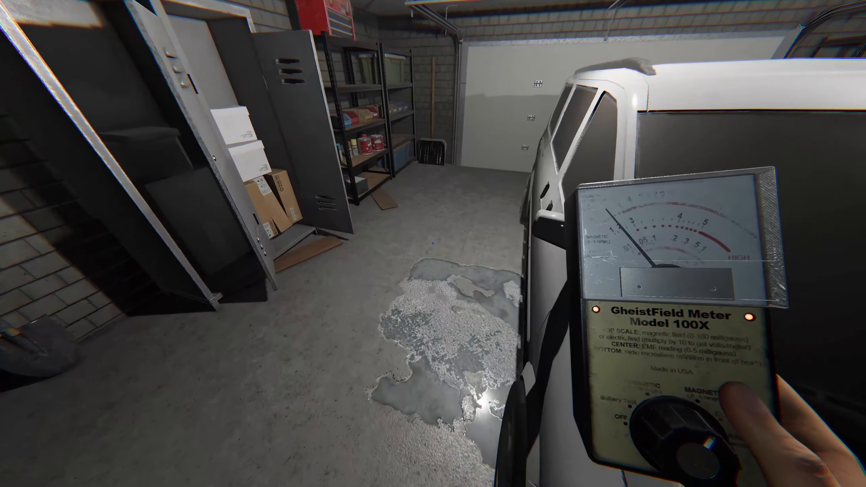
mouse_move(433, 243)
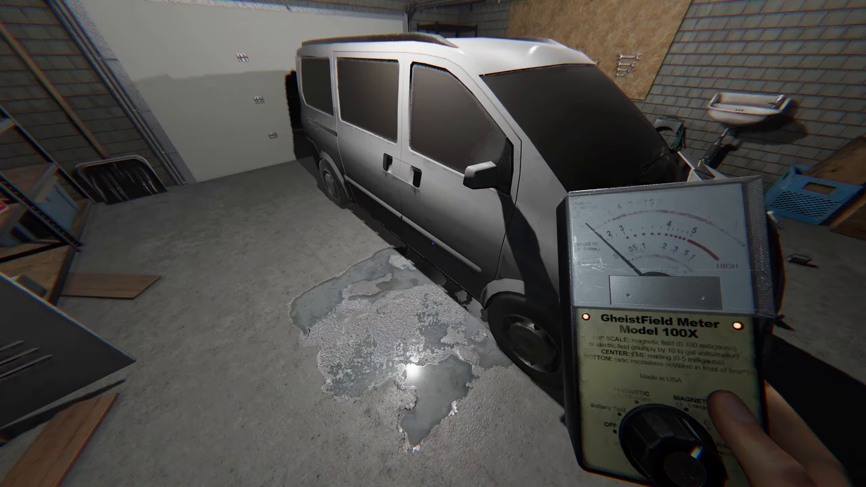
mouse_move(433, 243)
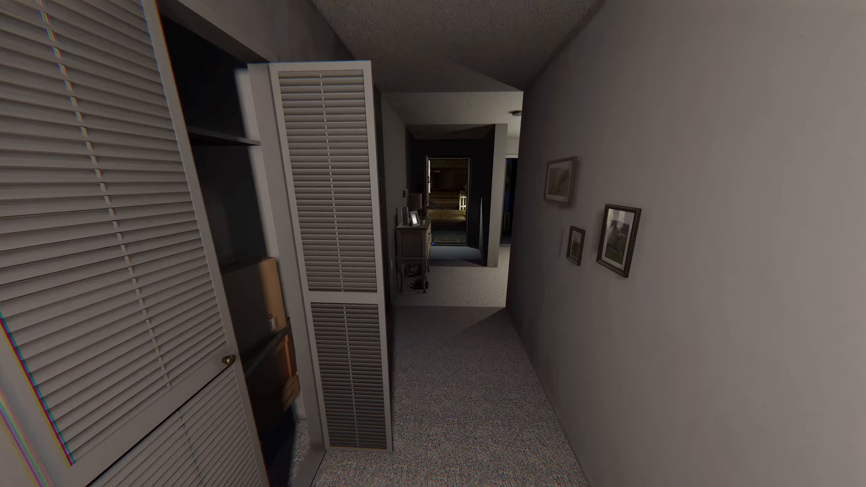
mouse_move(433, 243)
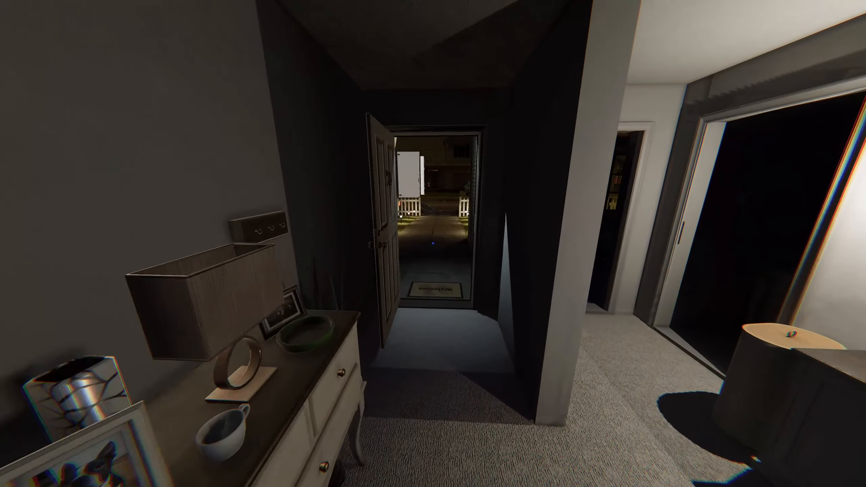
Walk back down the hallway from the garage to the front entrance and truck
key(w)
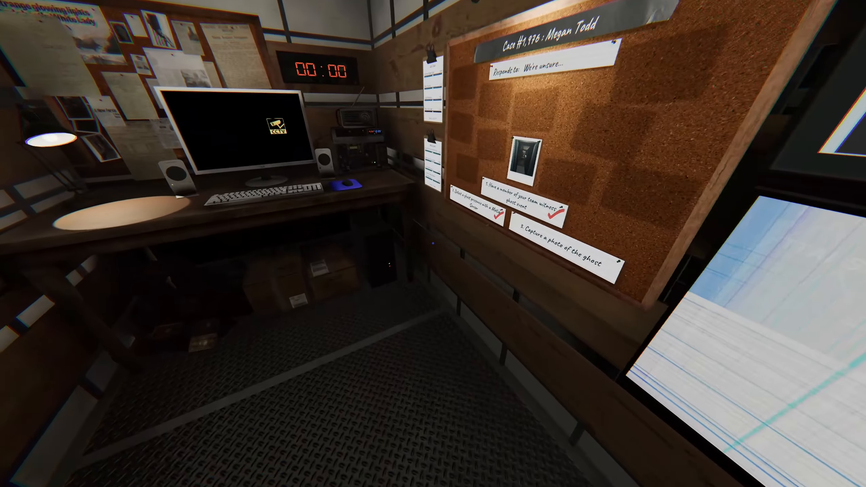
mouse_move(432, 243)
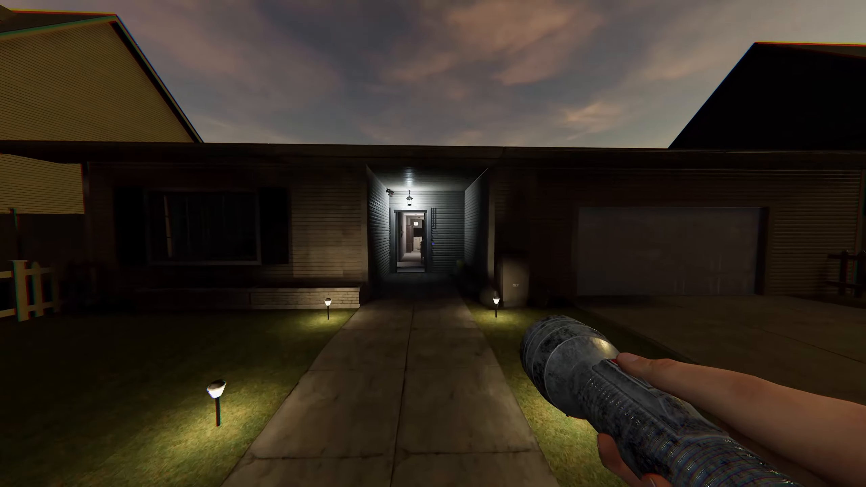
Carry the flashlight and UV light into the garage beside the van
key(w)
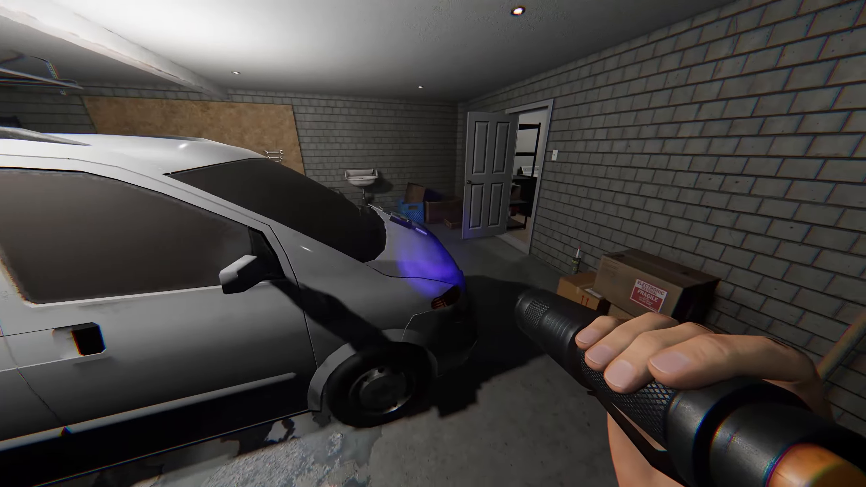
mouse_move(432, 243)
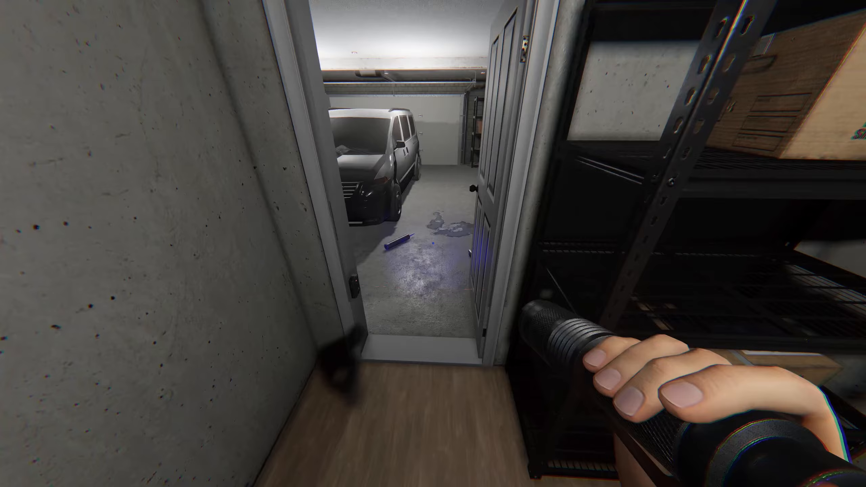
mouse_move(433, 243)
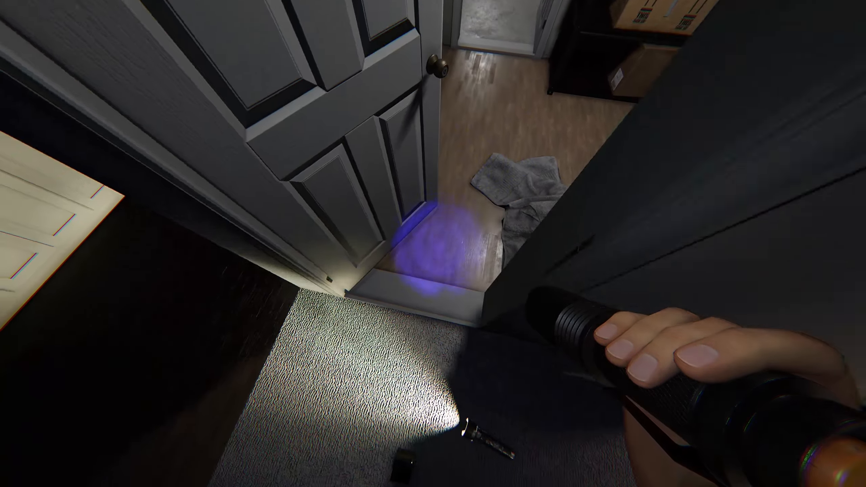